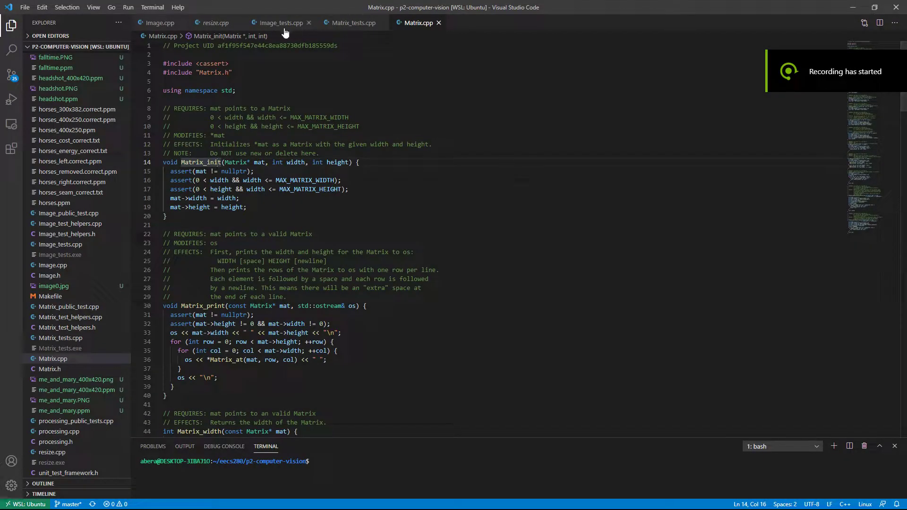
- Switch to Image.cpp and close the Image_tests.cpp tab
scroll("down", 3)
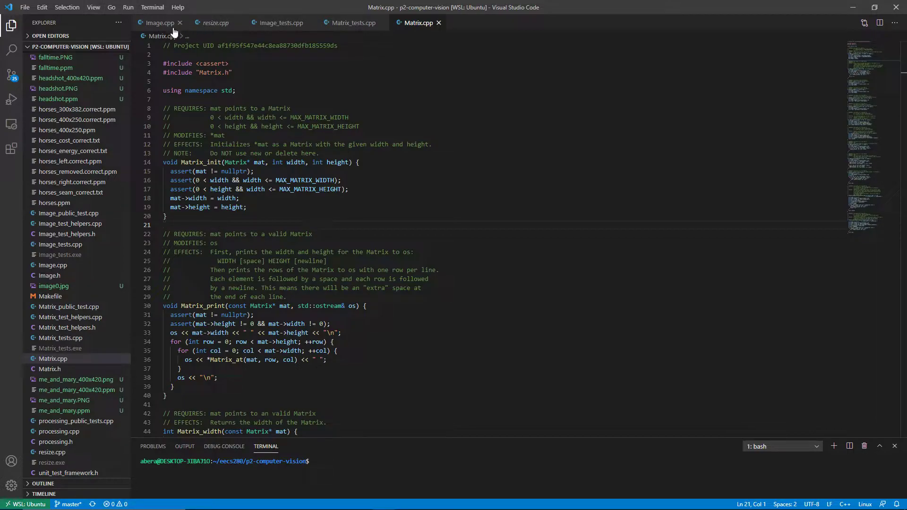
left_click(158, 22)
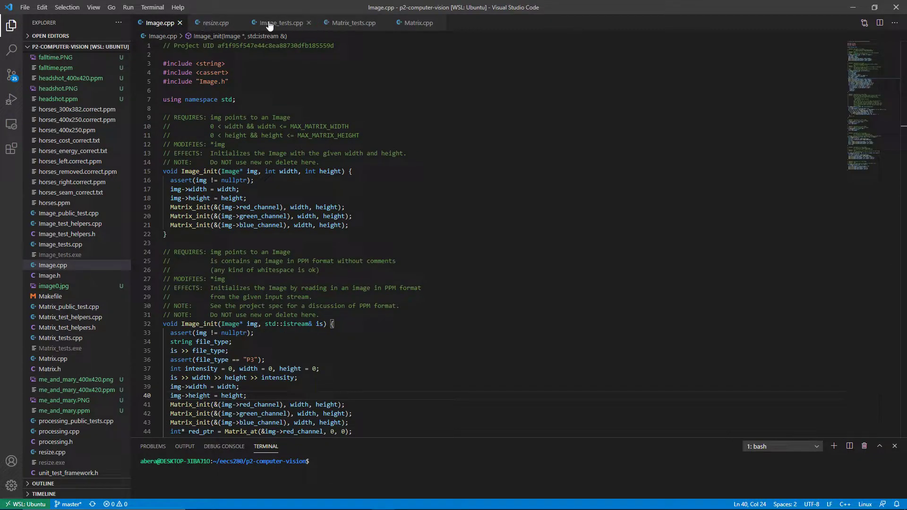
left_click(351, 23)
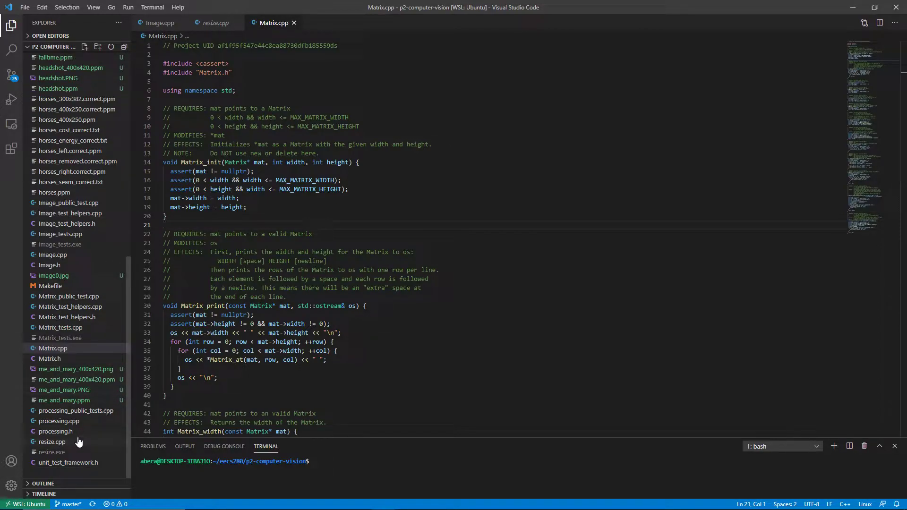
- Open processing.cpp and resize.cpp from the Explorer and bring up processing.cpp's file menu
left_click(59, 420)
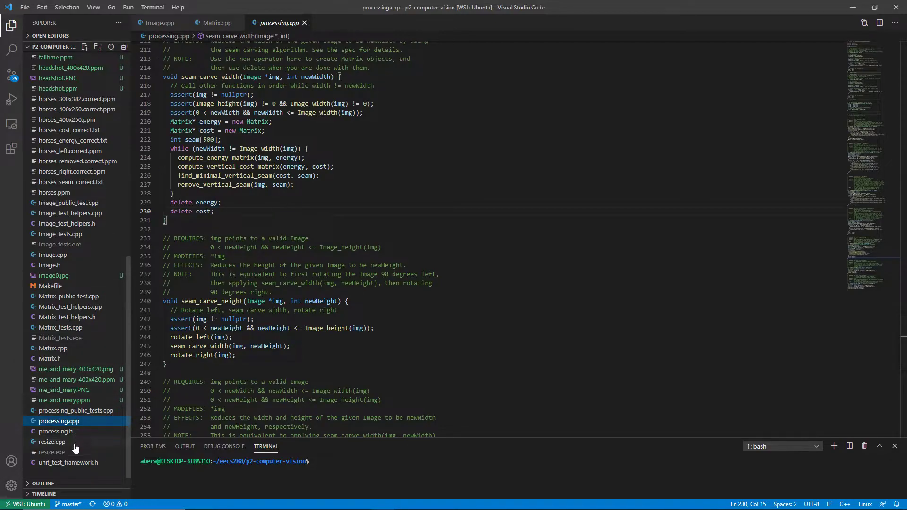
left_click(52, 441)
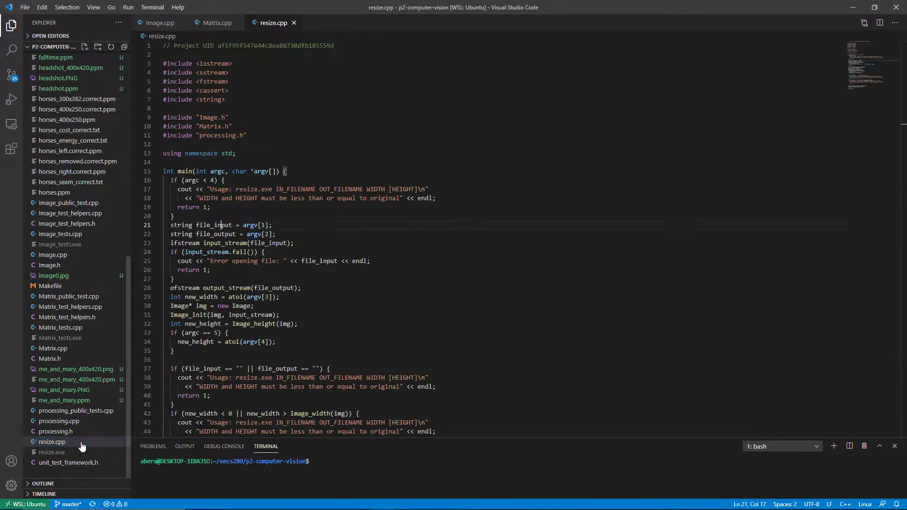
right_click(52, 441)
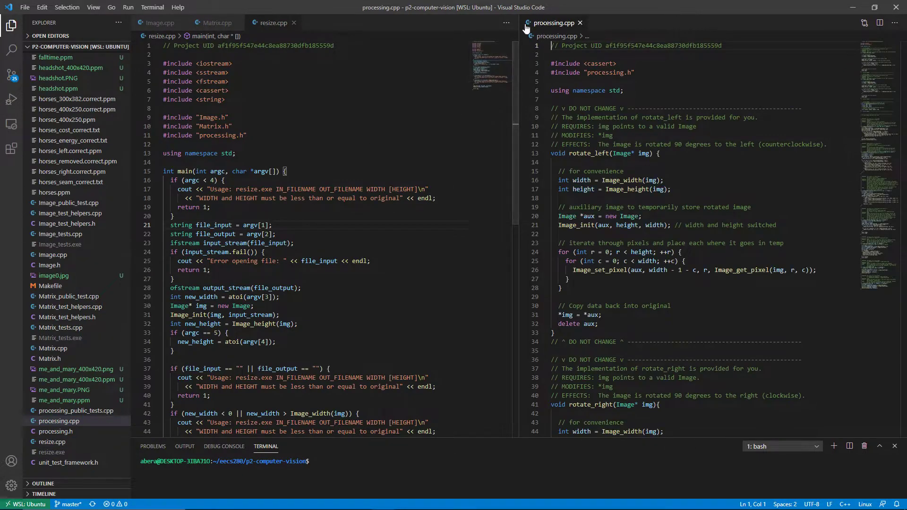
- Scroll through Matrix.cpp down to Matrix_column_of_min_value_in_row, then return to Image.cpp
left_click(214, 22)
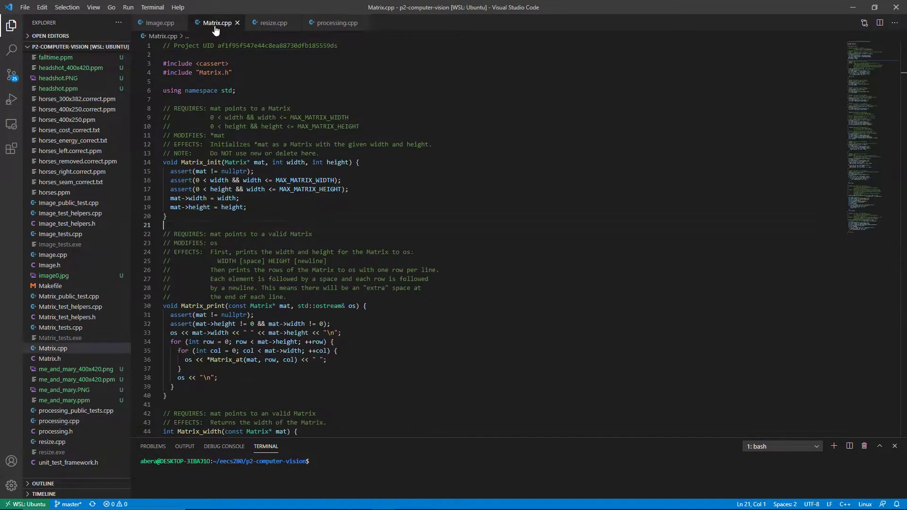
scroll("down", 3)
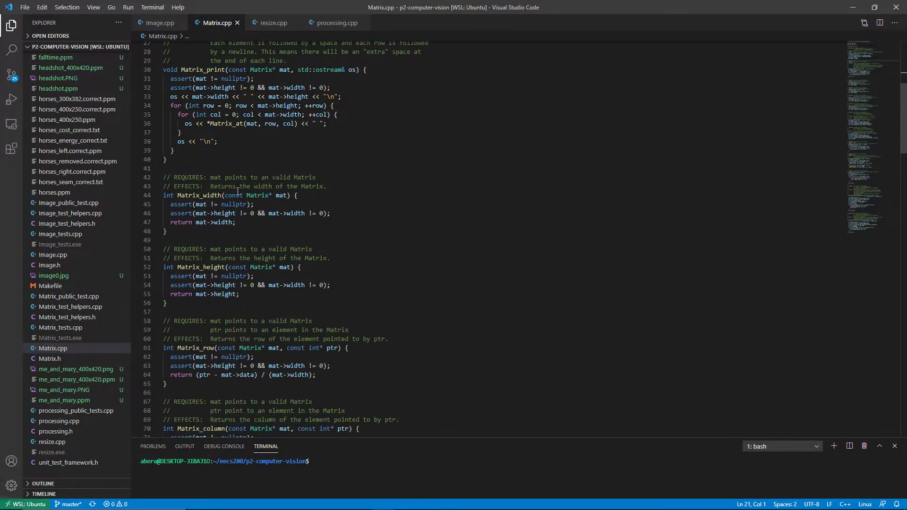
scroll("up", 3)
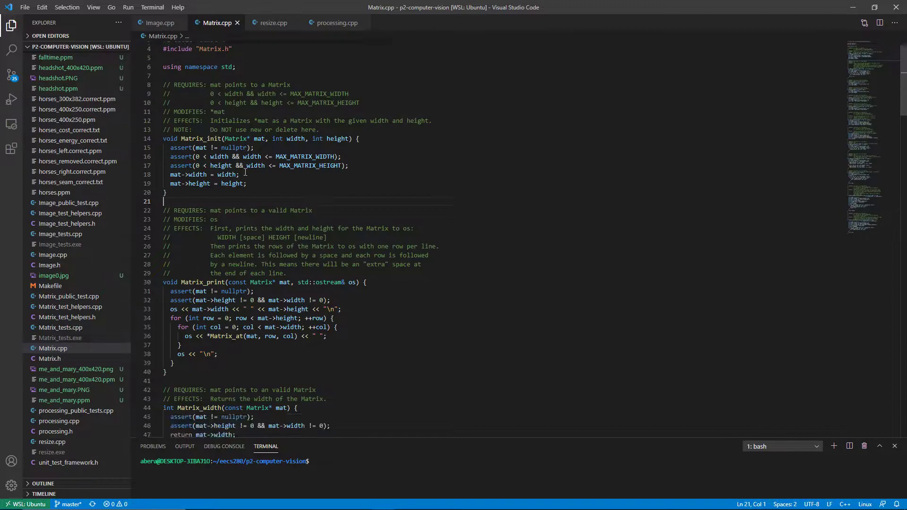
scroll("down", 3)
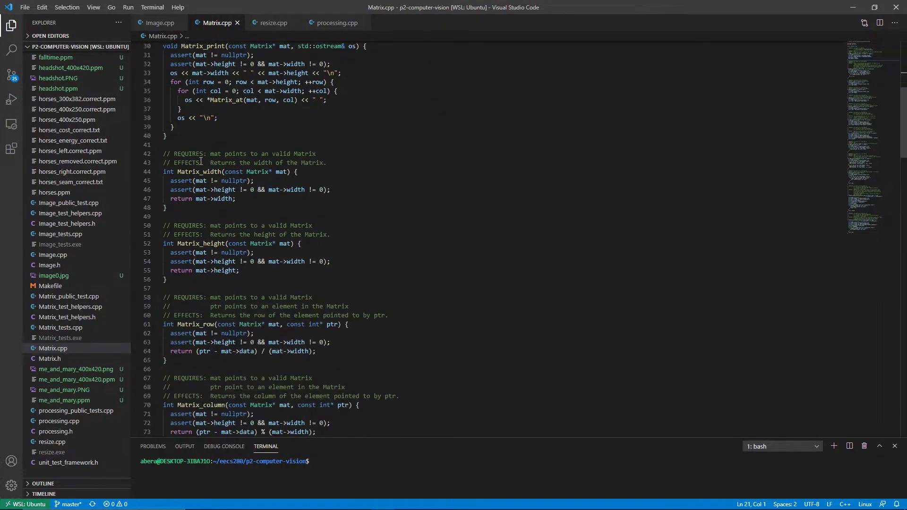
scroll("down", 3)
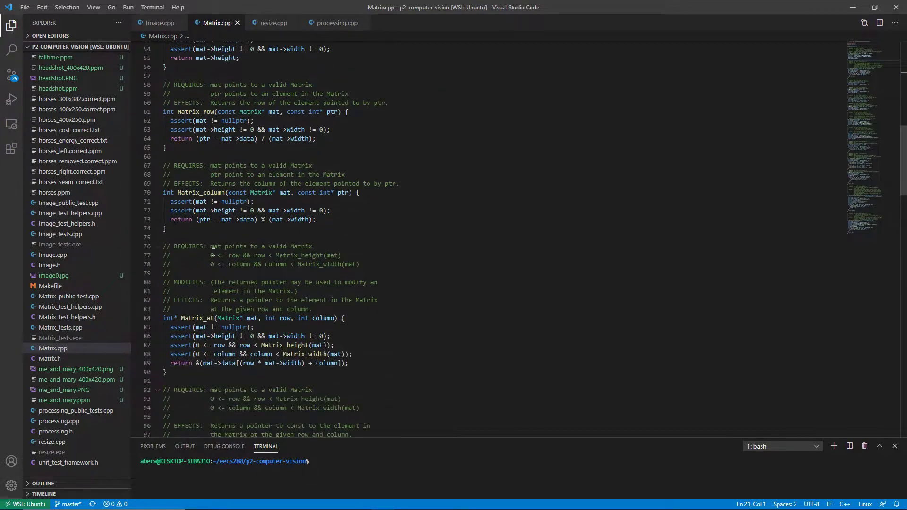
scroll("down", 3)
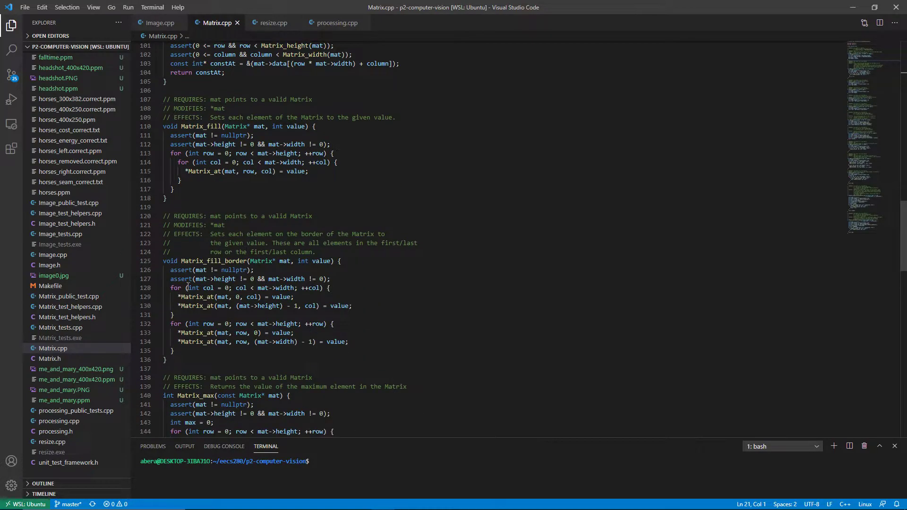
scroll("down", 3)
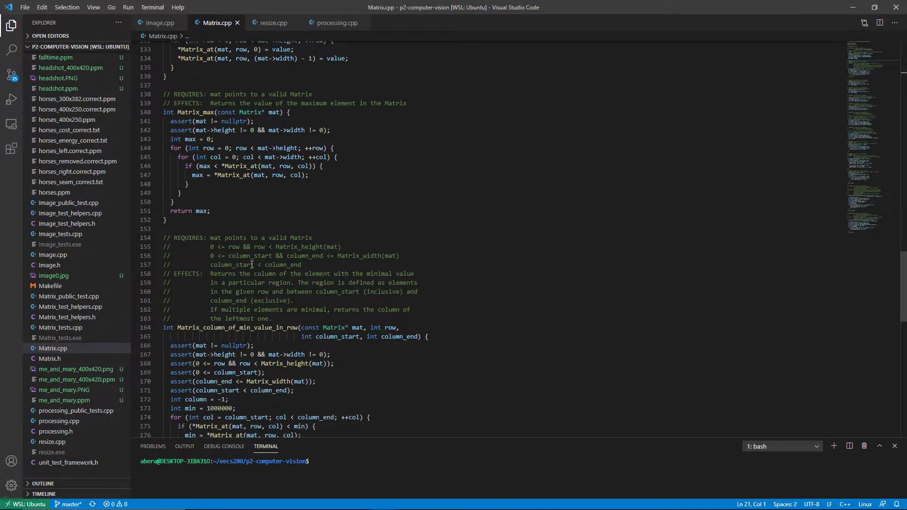
double_click(238, 232)
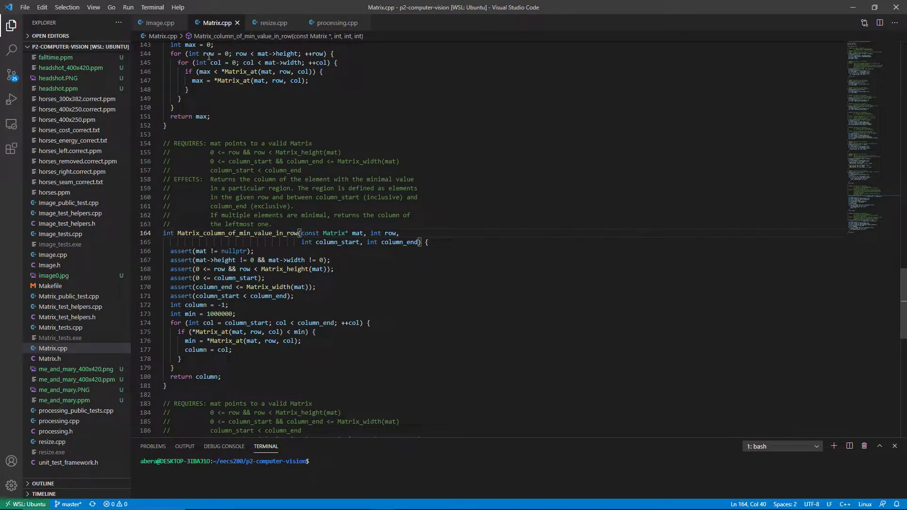
scroll("down", 3)
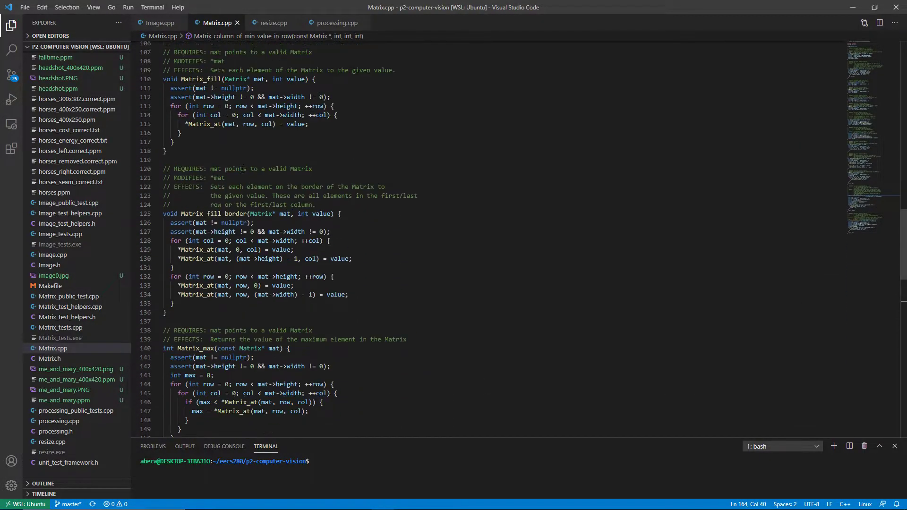
left_click(159, 23)
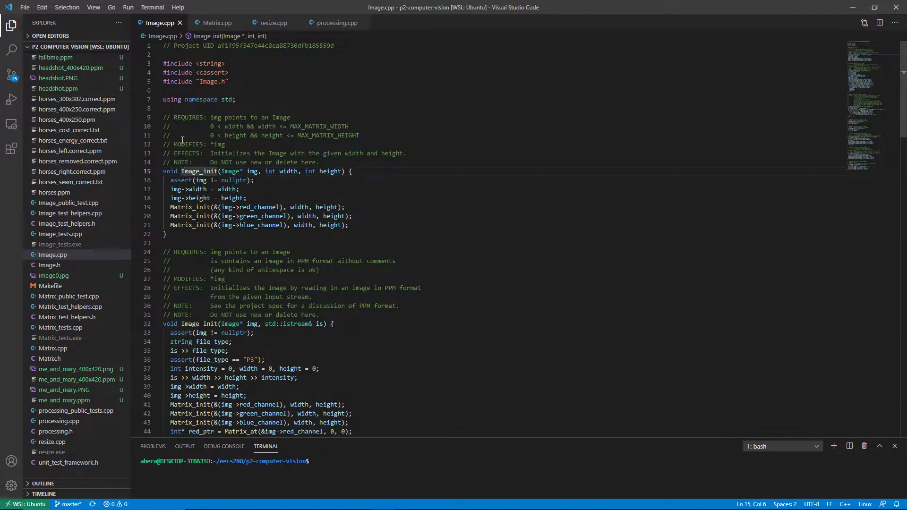
- Scroll past Image_print, Image_width, Image_height and Image_get_pixel, then switch to processing.cpp
scroll("down", 3)
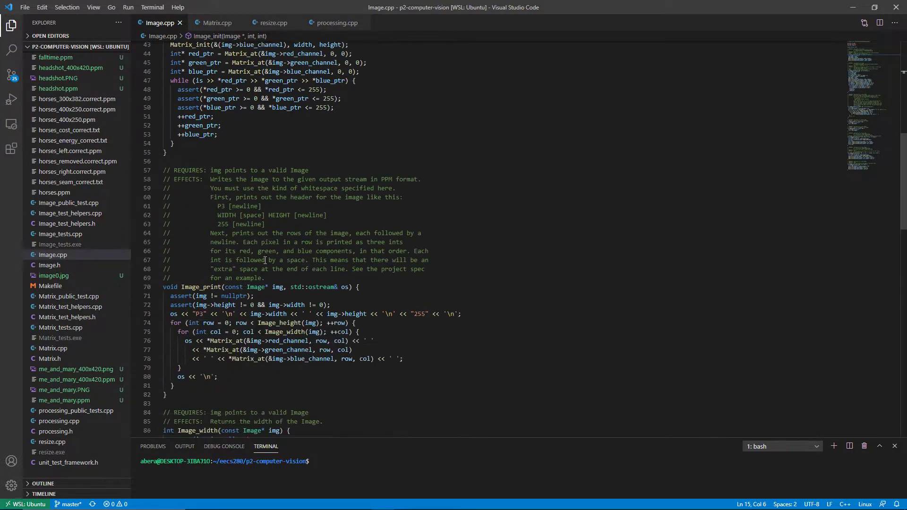
scroll("down", 3)
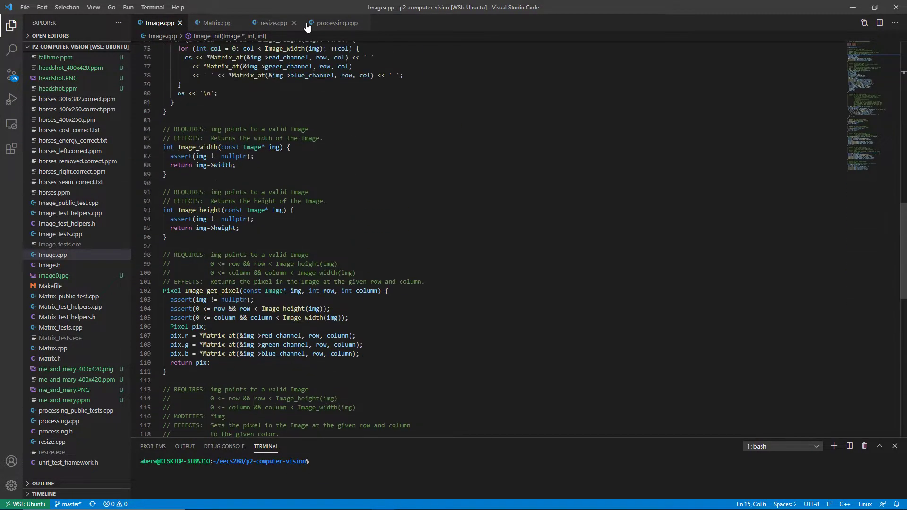
left_click(335, 23)
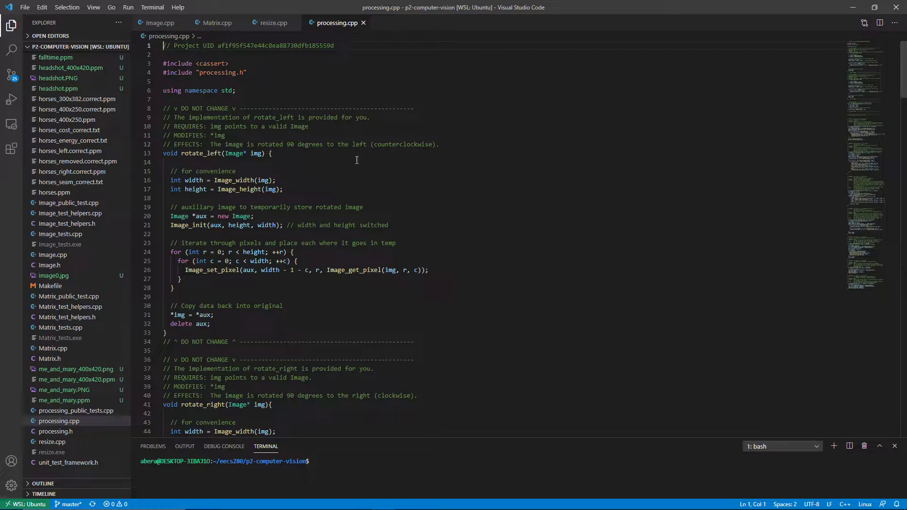
- Scroll from compute_energy_matrix down to remove_vertical_seam and seam_carve_width
scroll("down", 3)
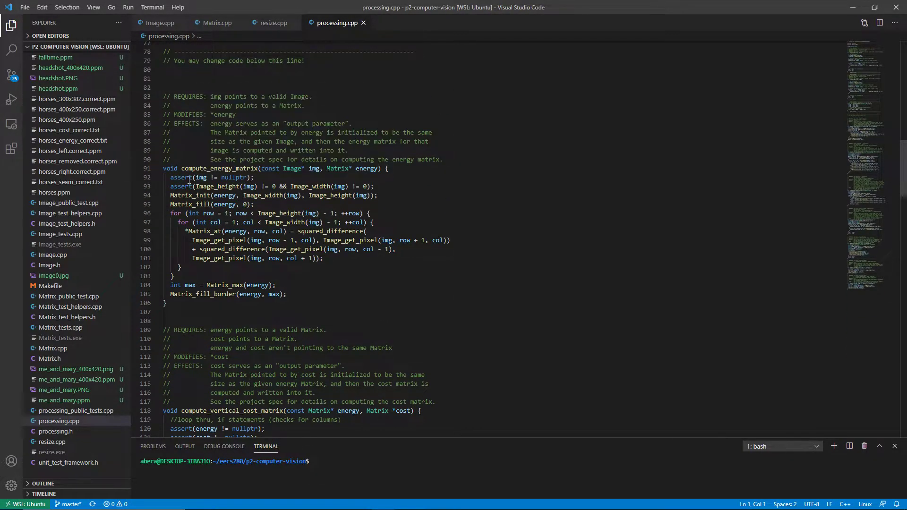
left_click(231, 168)
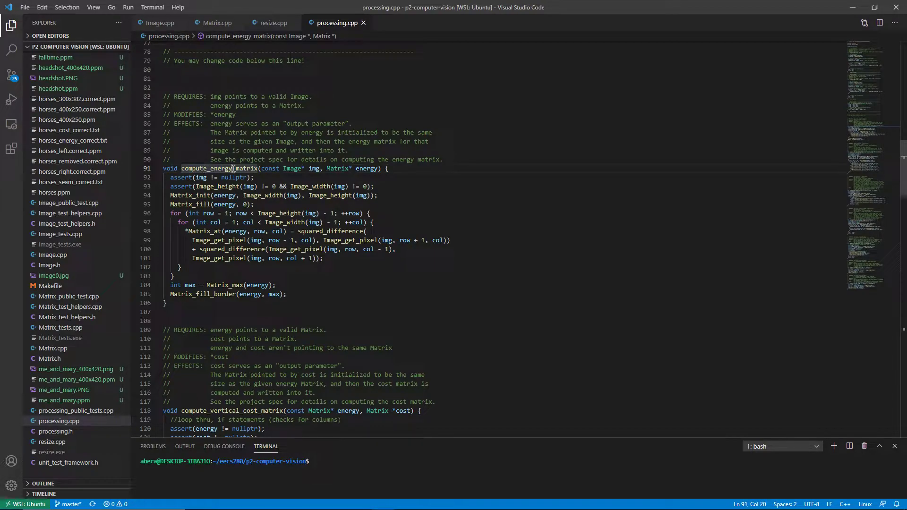
scroll("down", 3)
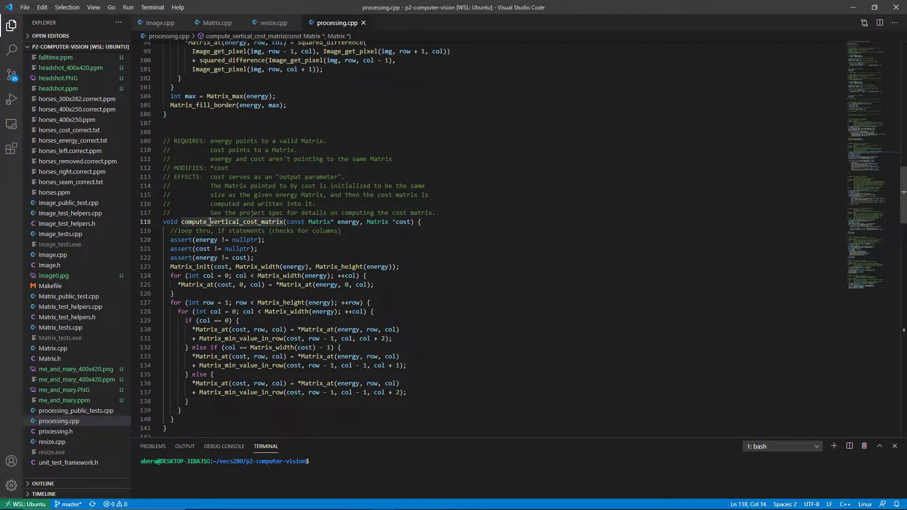
mouse_move(230, 221)
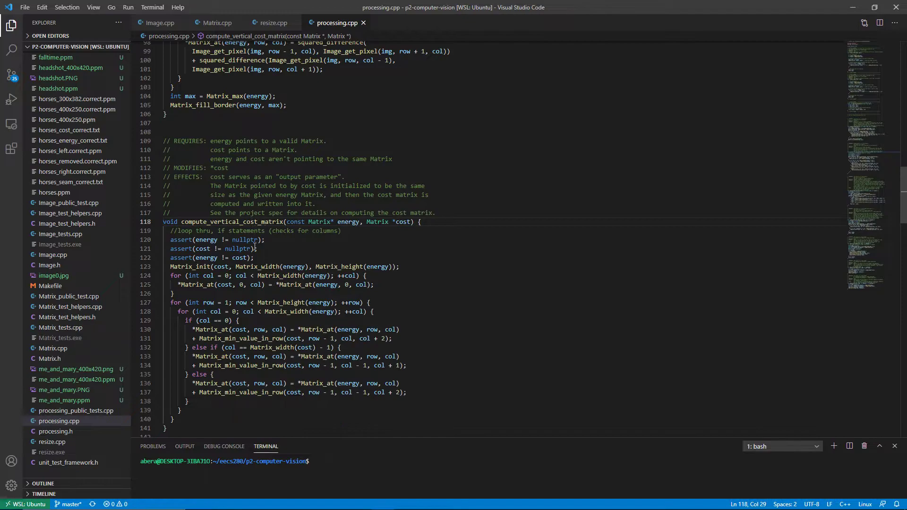
scroll("down", 3)
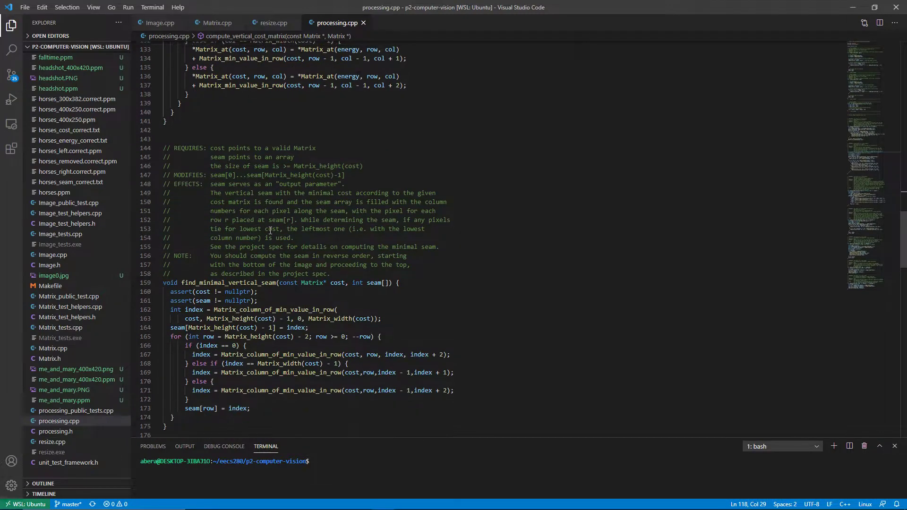
scroll("down", 3)
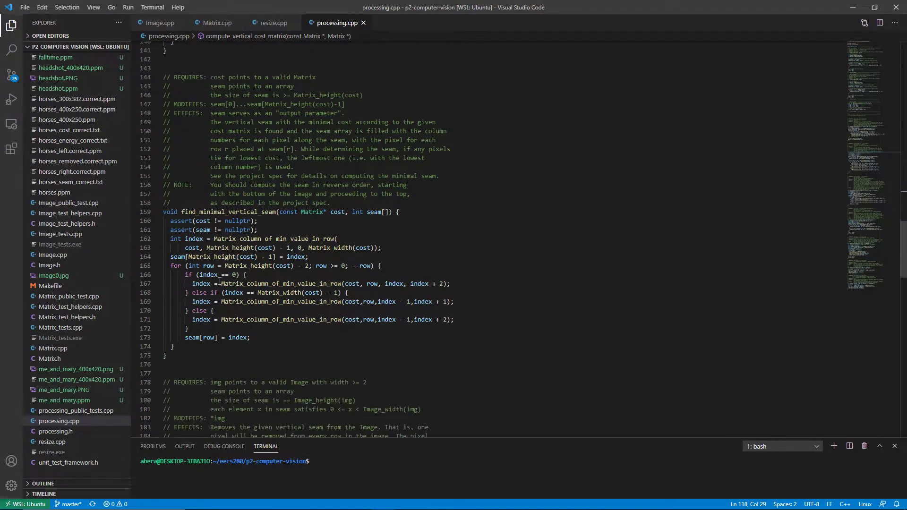
scroll("down", 3)
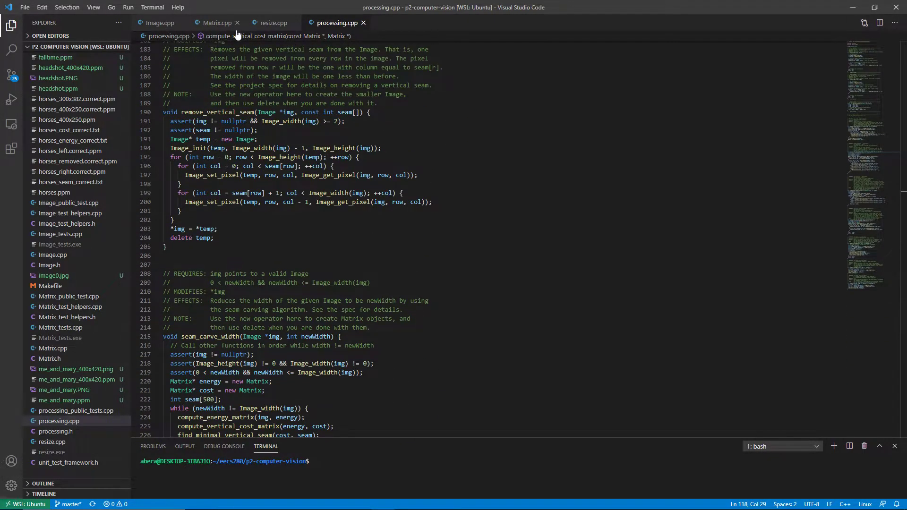
- Switch to the resize.cpp source file
left_click(272, 23)
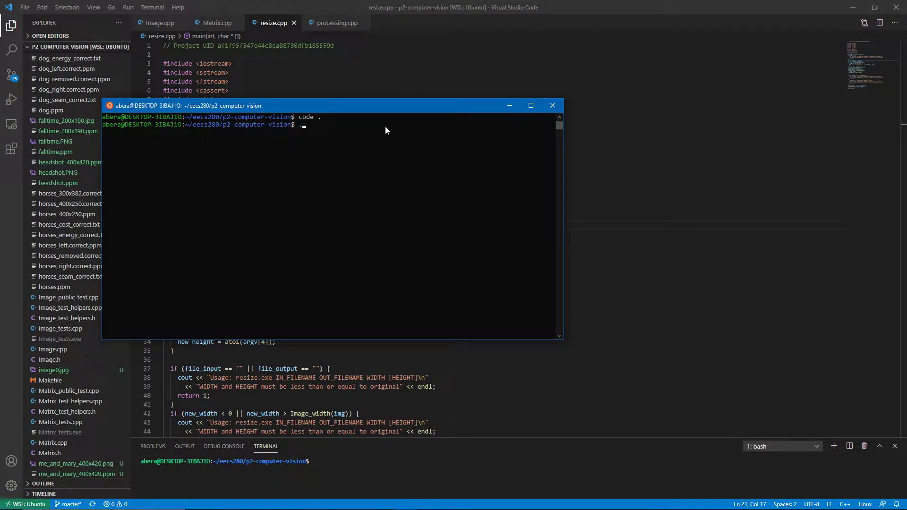
- Compose ./resize.exe beautiful_northern_lights.ppm beautiful_northern_lights400x350.ppm 400 350 in the terminal
type("./resize.exe")
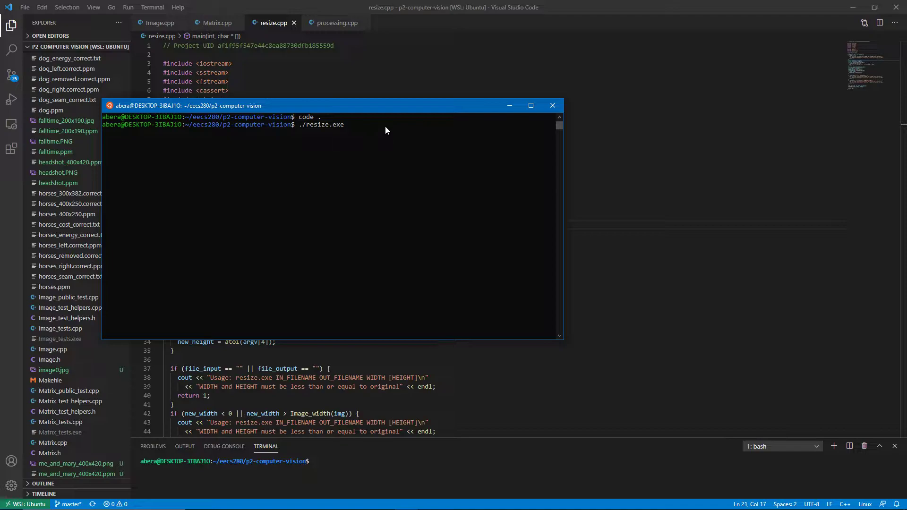
type("beaut")
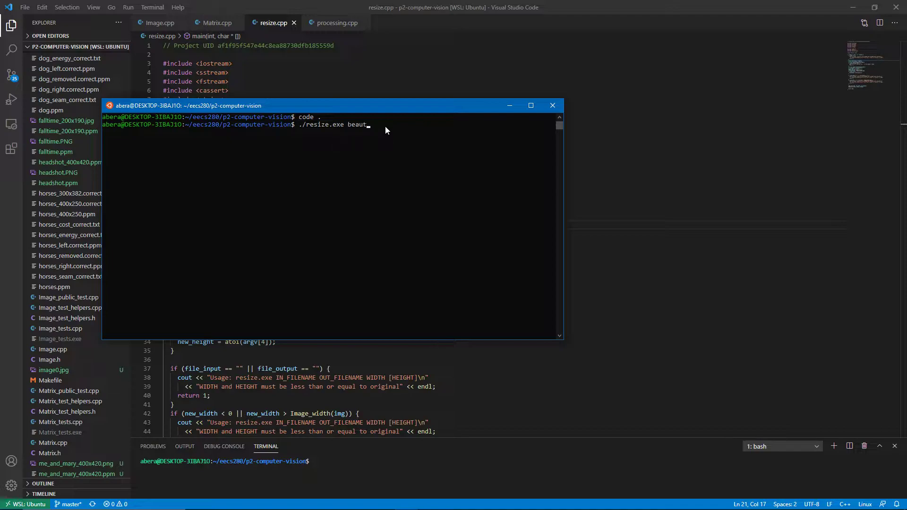
type("iful_northern_lights.")
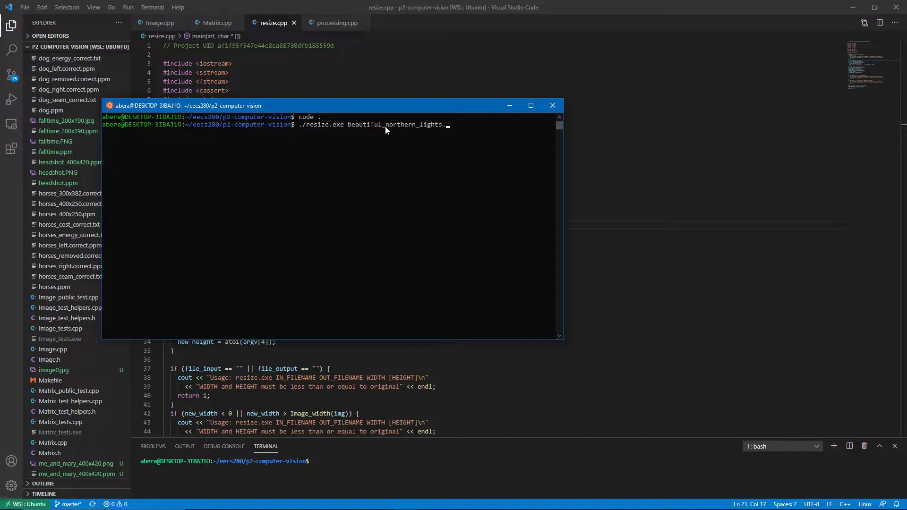
type(".ppm beautiful")
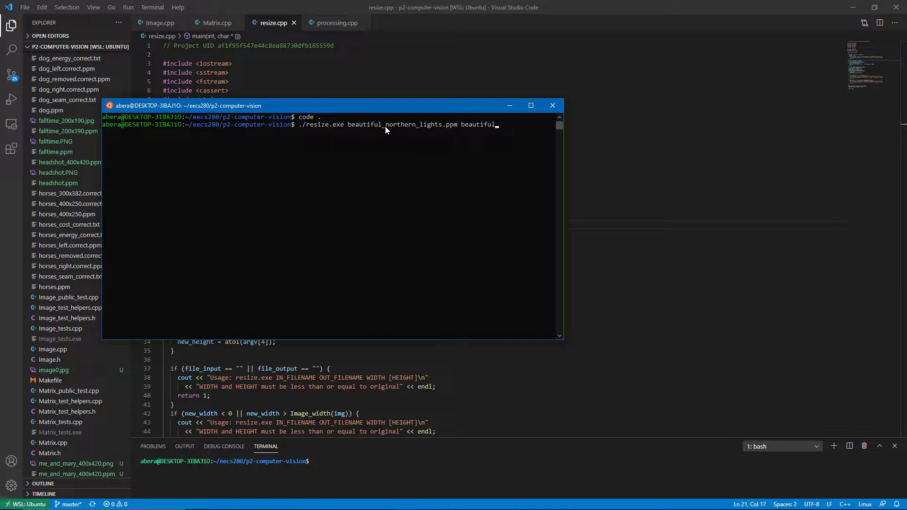
type("_northern_lights400")
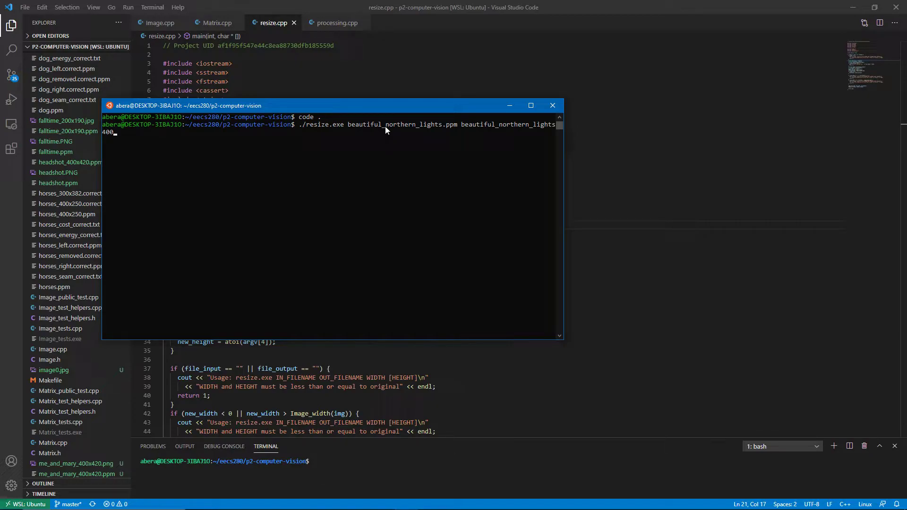
type("35")
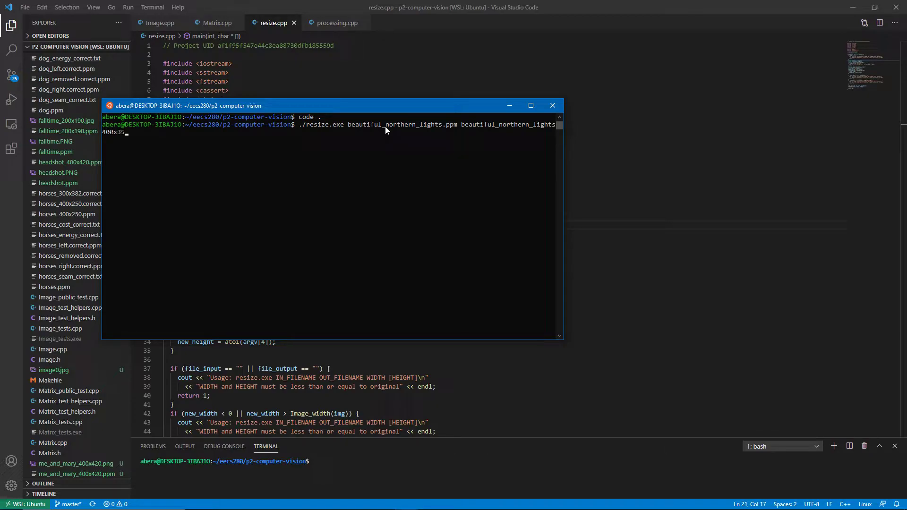
type("0")
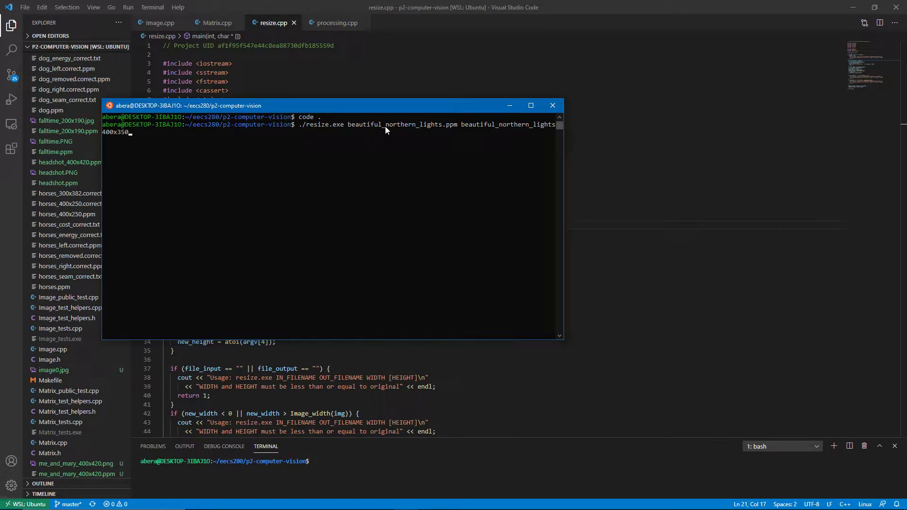
type(".ppm")
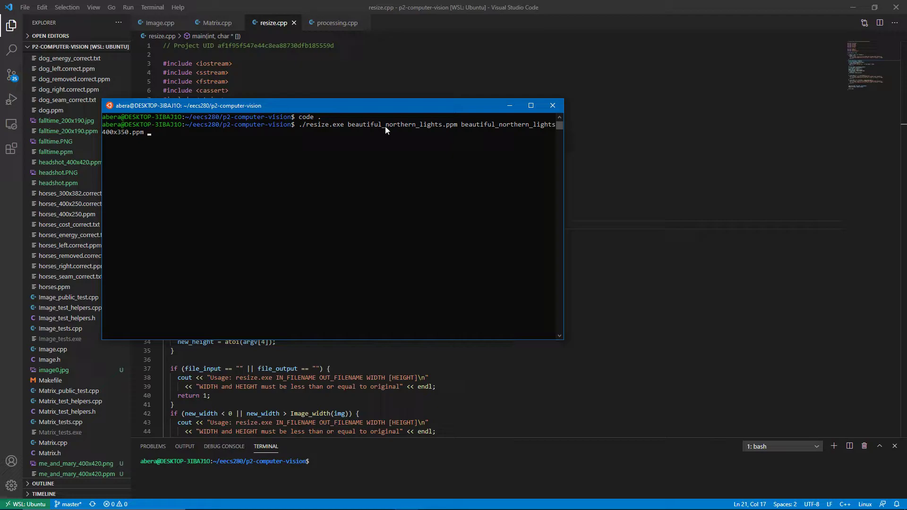
type("400 350")
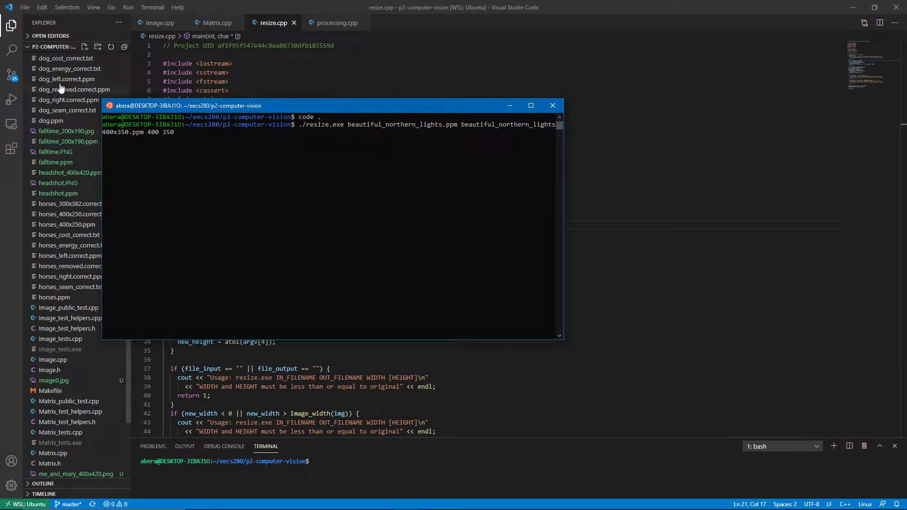
mouse_move(74, 120)
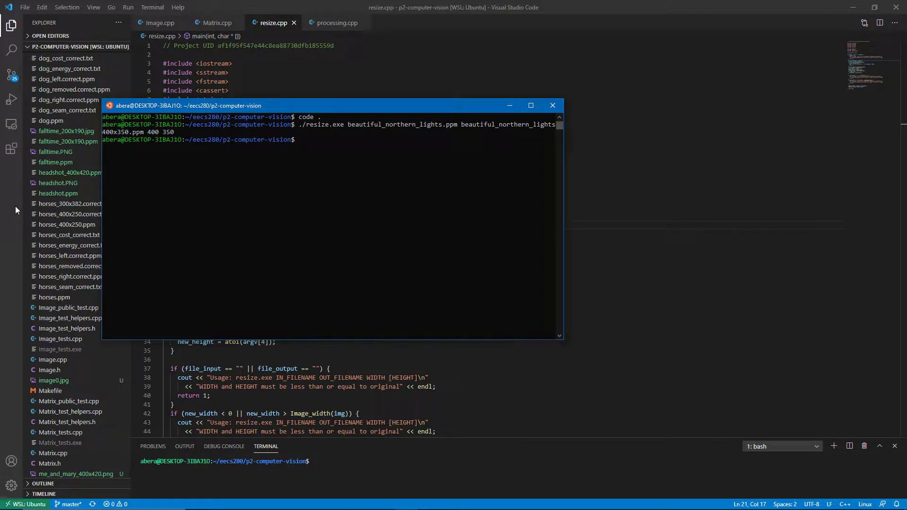
mouse_move(160, 156)
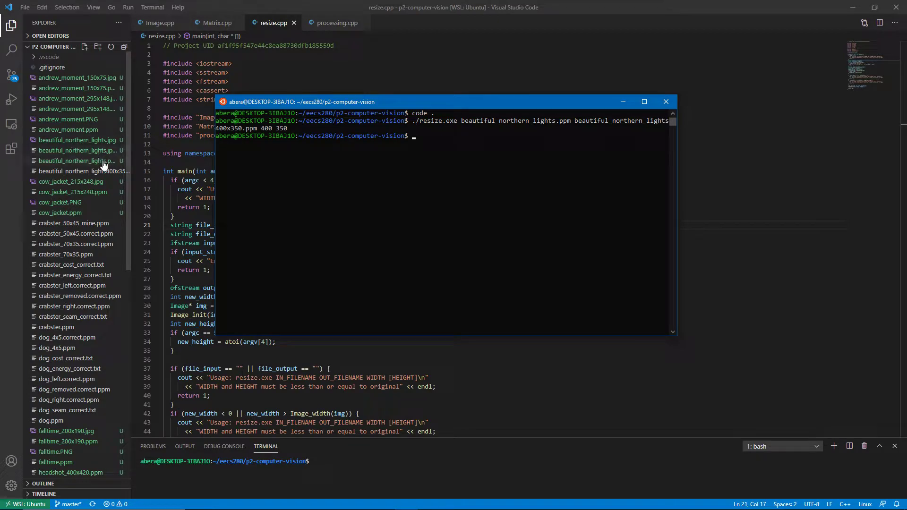
- View the original 500x500 PPM, then the resized beautiful_northern_lights400x350.ppm header
left_click(76, 161)
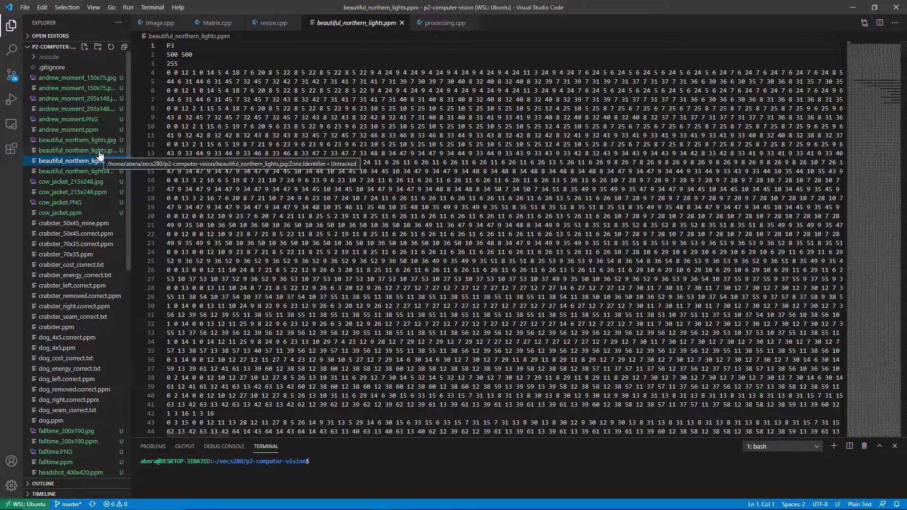
left_click(76, 161)
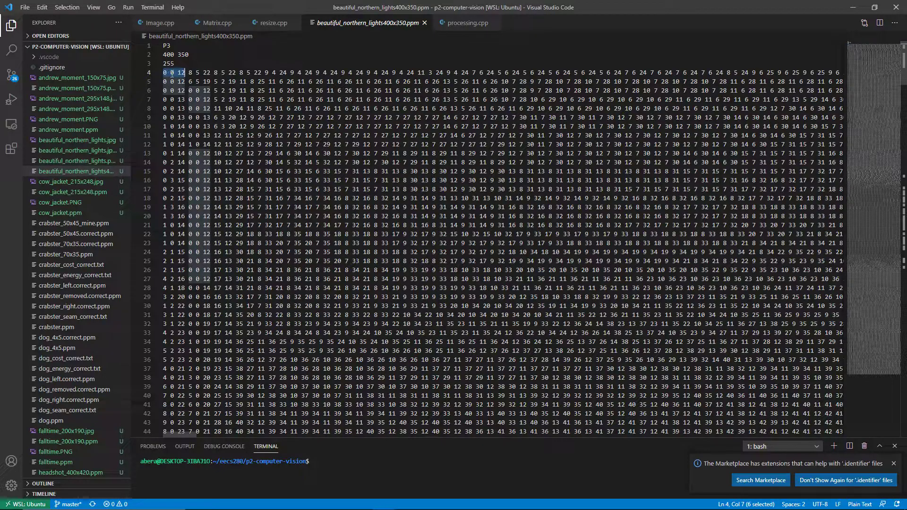
scroll("down", 3)
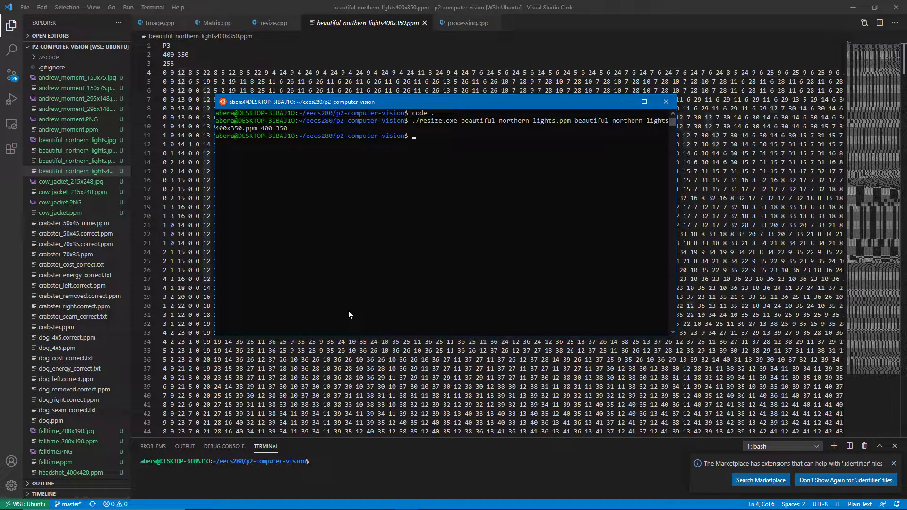
- Run convert beautiful_northern_lights400x350.ppm beautiful_northern_lights400x350.jpeg
type("convert")
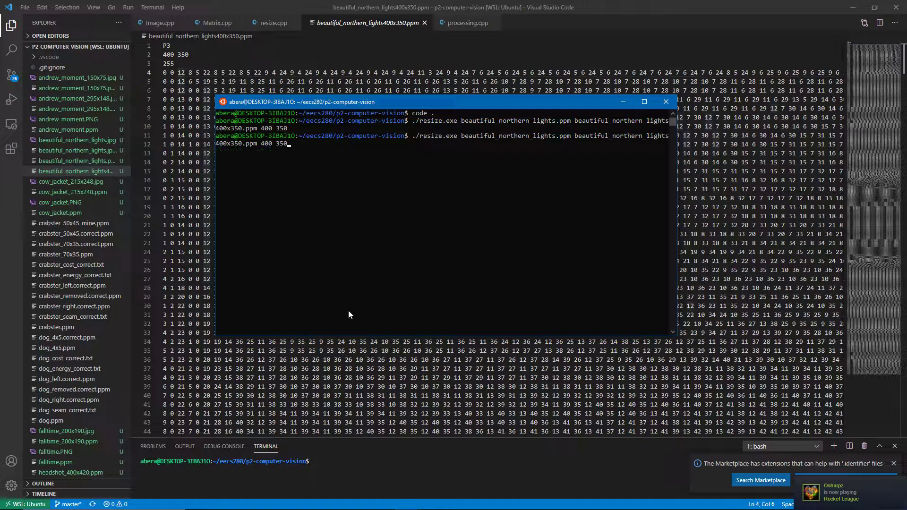
type("convert beautiful_northern_lights")
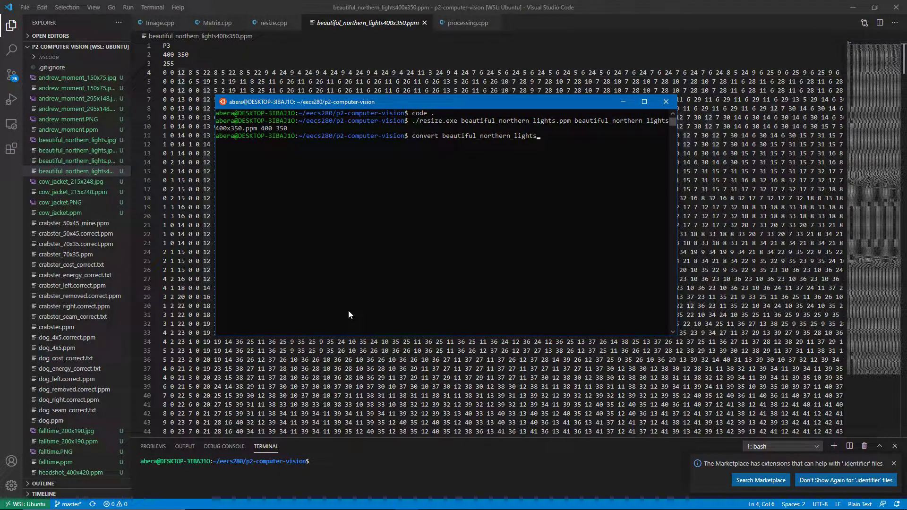
type("400x350.ppm")
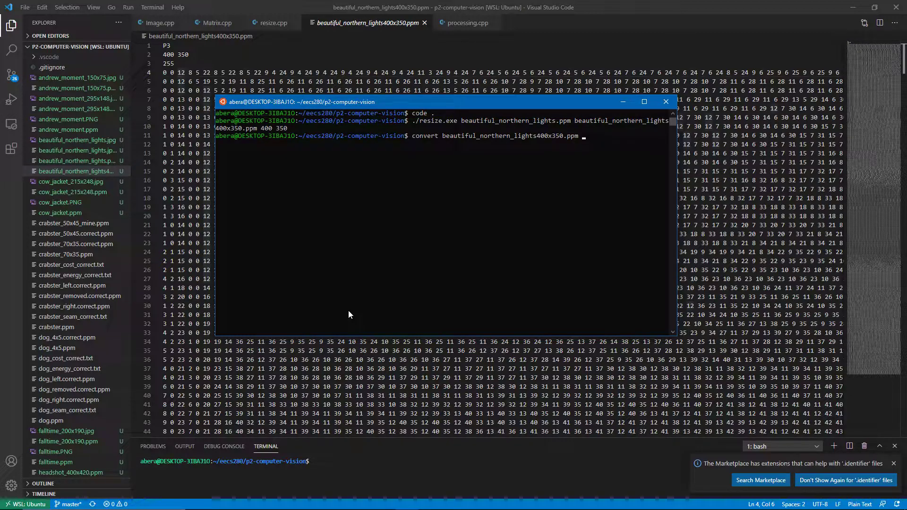
type("beautiful_northern_lights")
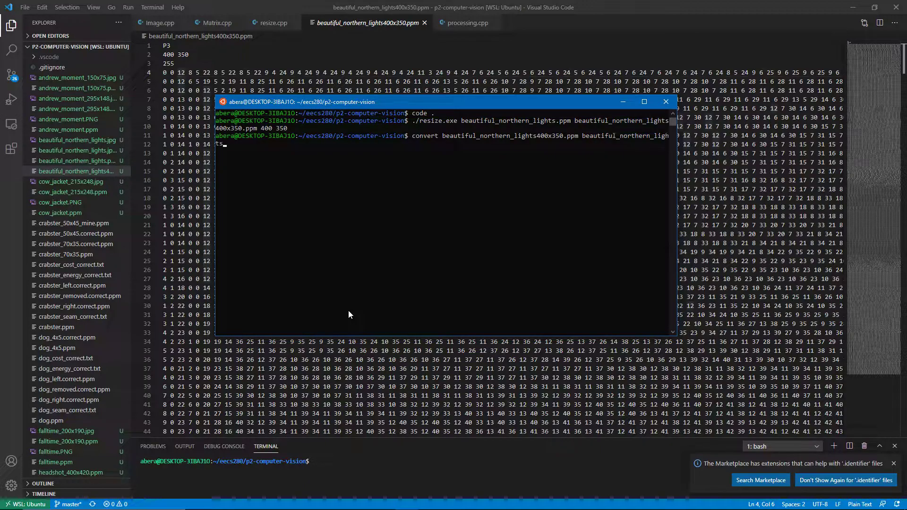
type("400x350.jpeg")
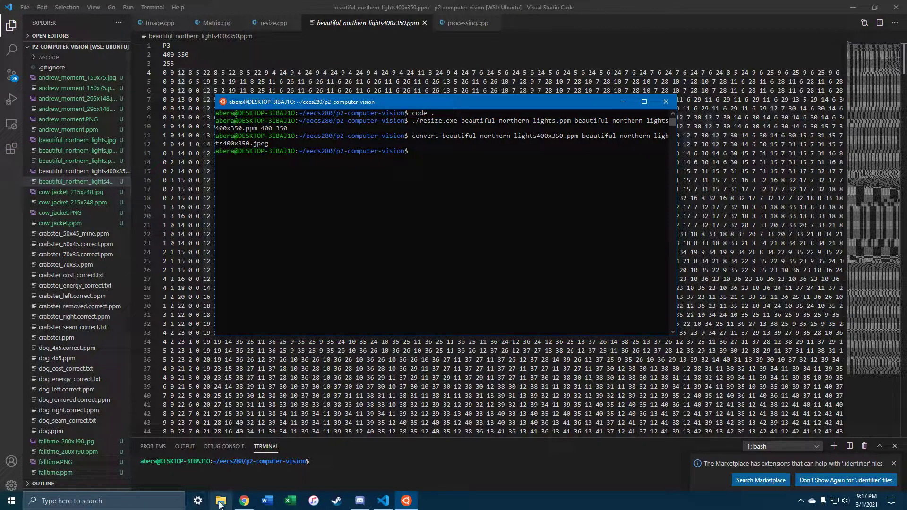
- Browse to the p2-computer-vision folder and select the new beautiful_northern_lights400x350 JPEG
left_click(220, 501)
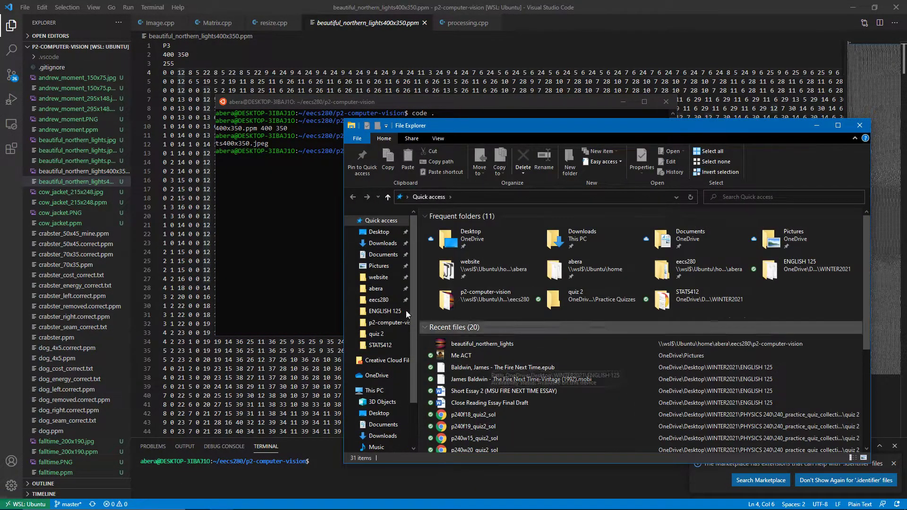
left_click(385, 322)
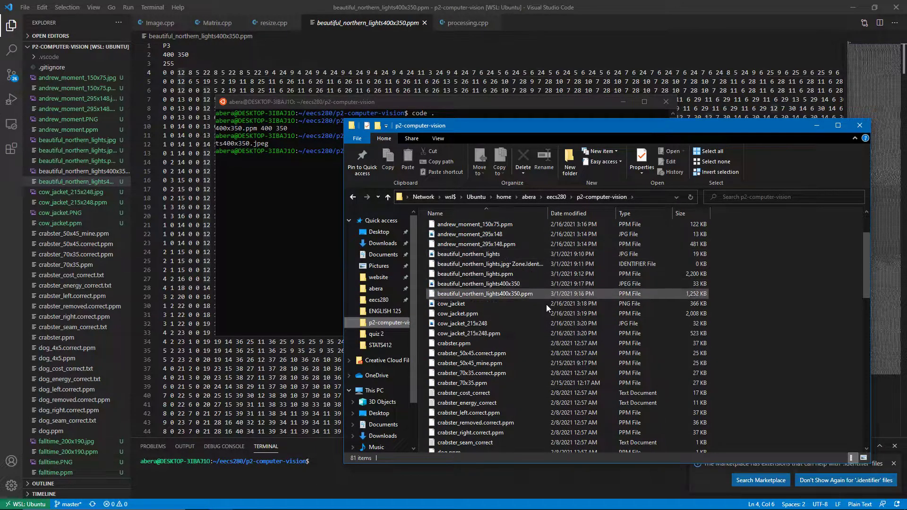
left_click(477, 283)
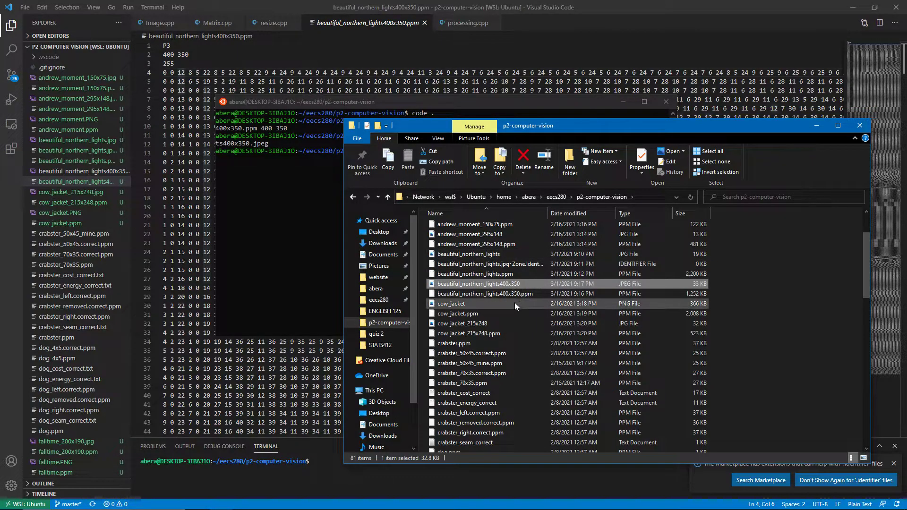
mouse_move(492, 294)
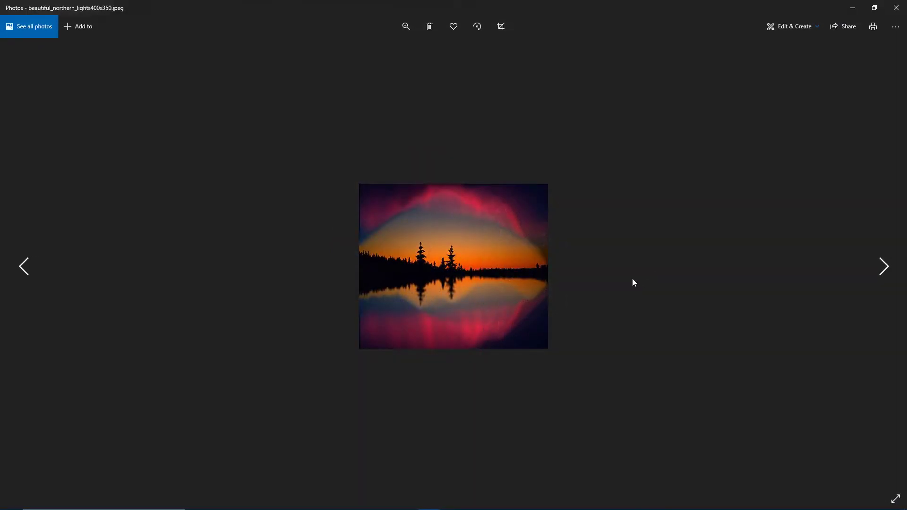
mouse_move(625, 292)
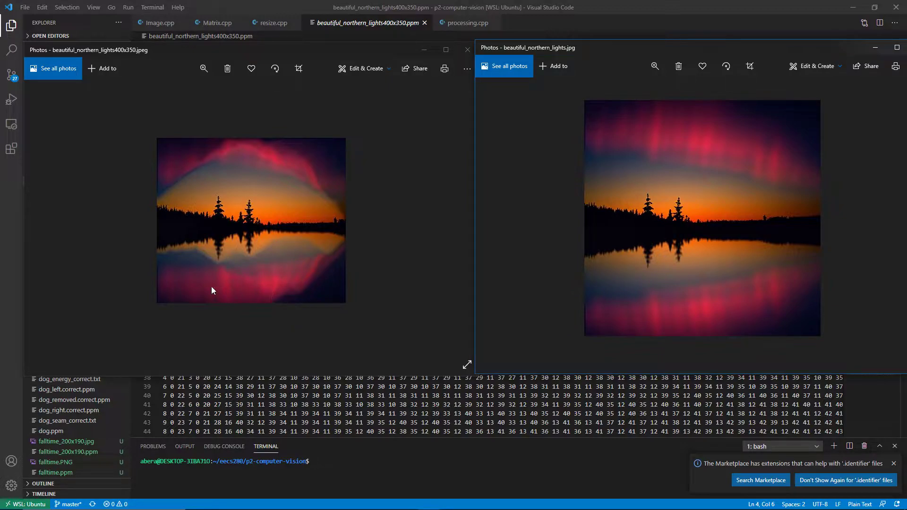
mouse_move(204, 272)
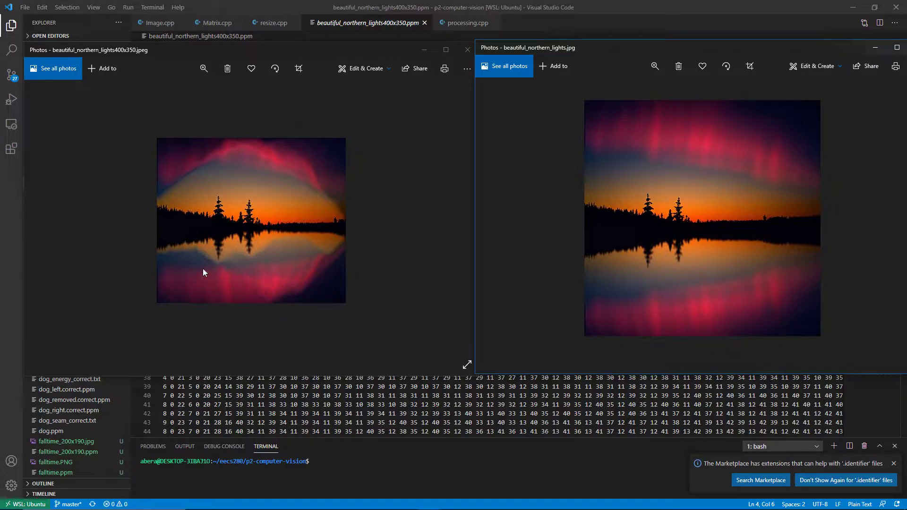
mouse_move(286, 287)
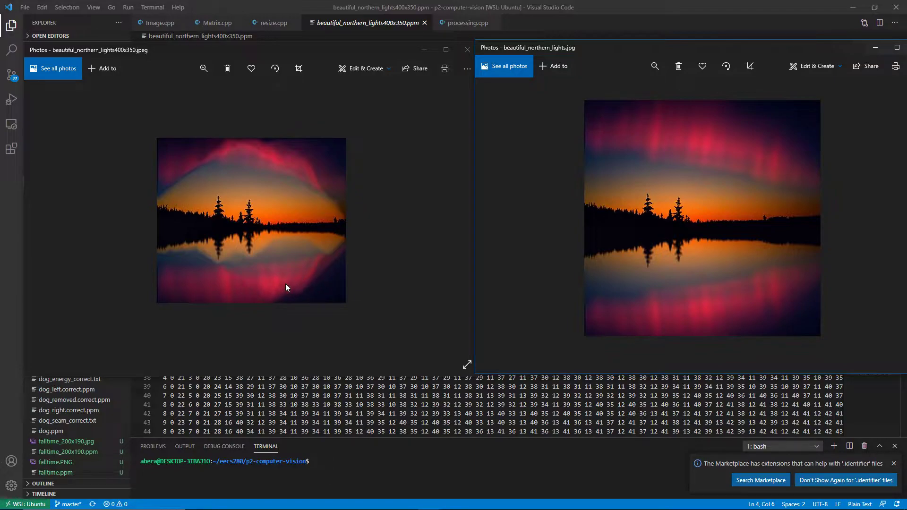
mouse_move(207, 302)
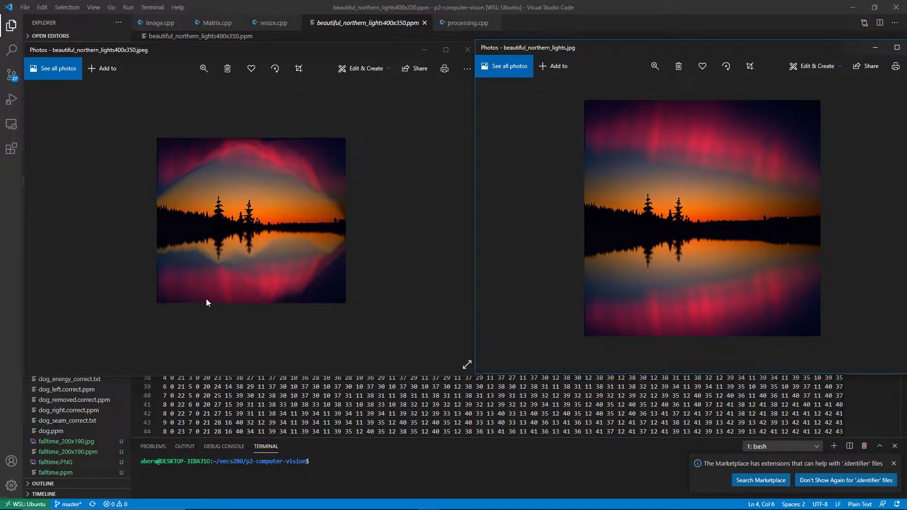
mouse_move(179, 229)
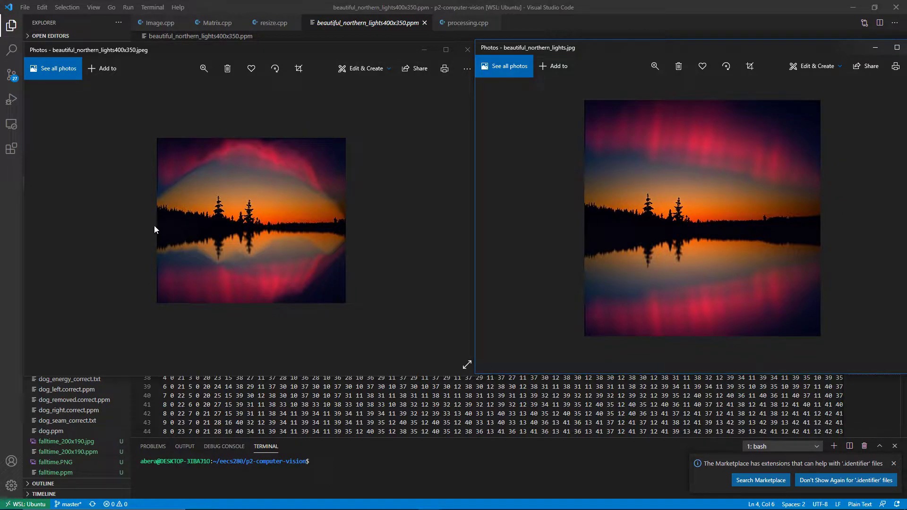
mouse_move(183, 220)
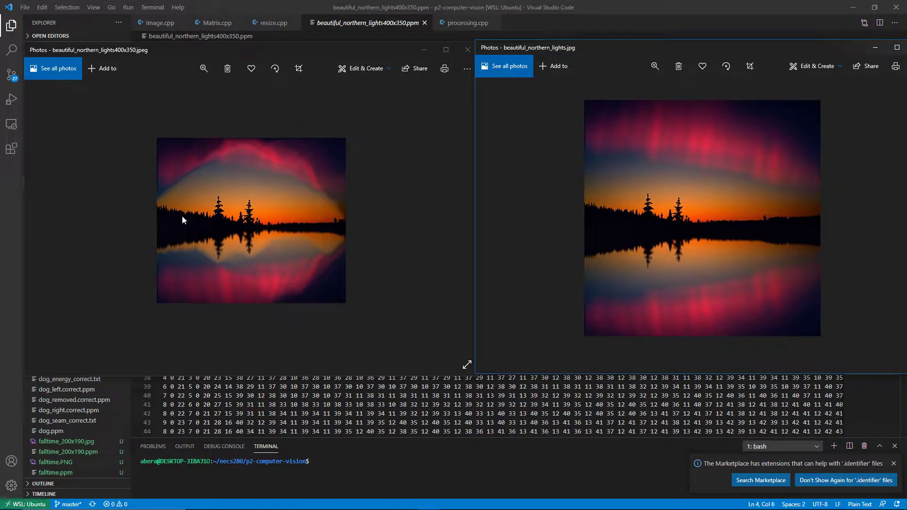
mouse_move(275, 231)
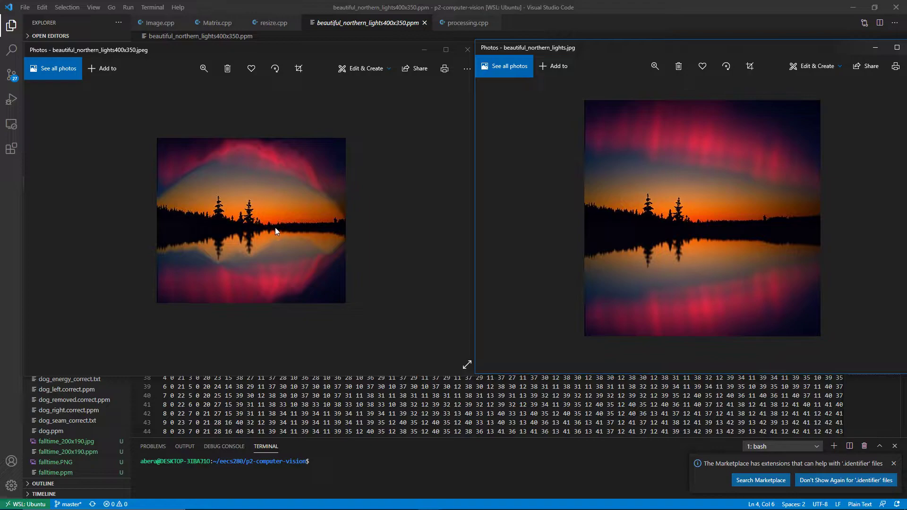
mouse_move(306, 225)
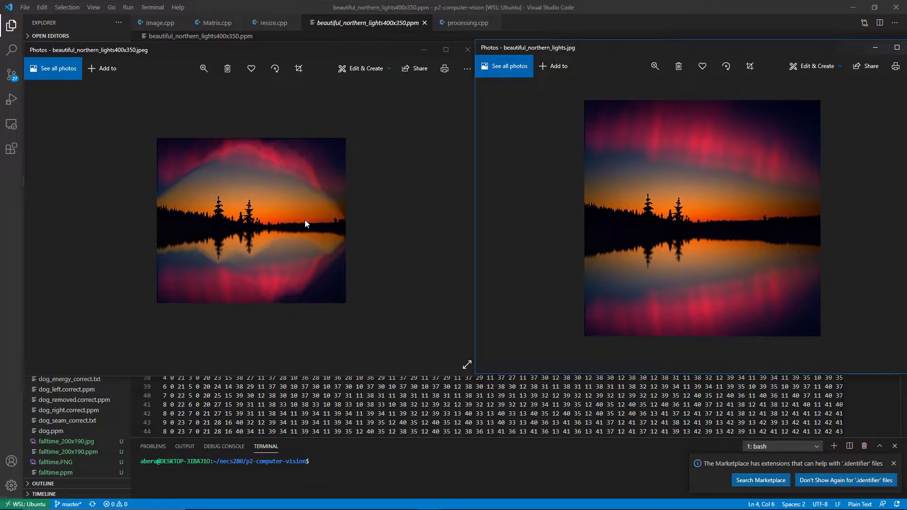
mouse_move(260, 232)
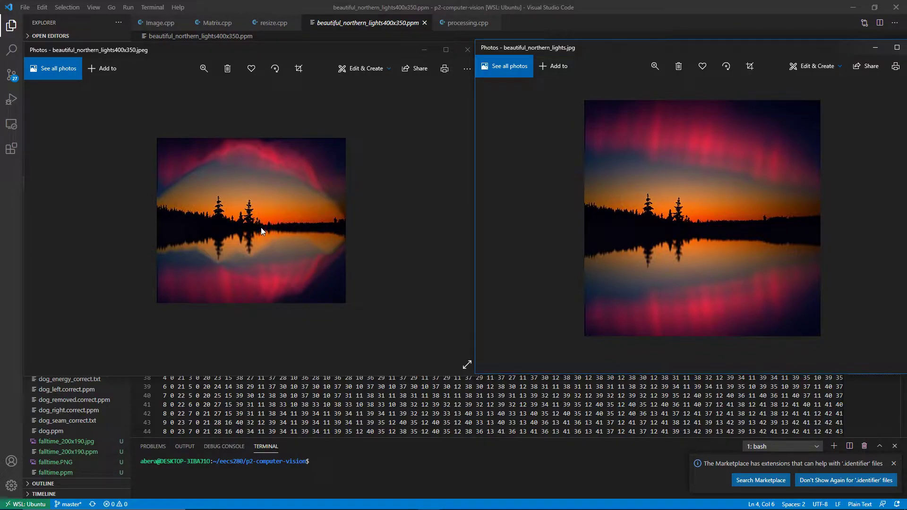
mouse_move(257, 210)
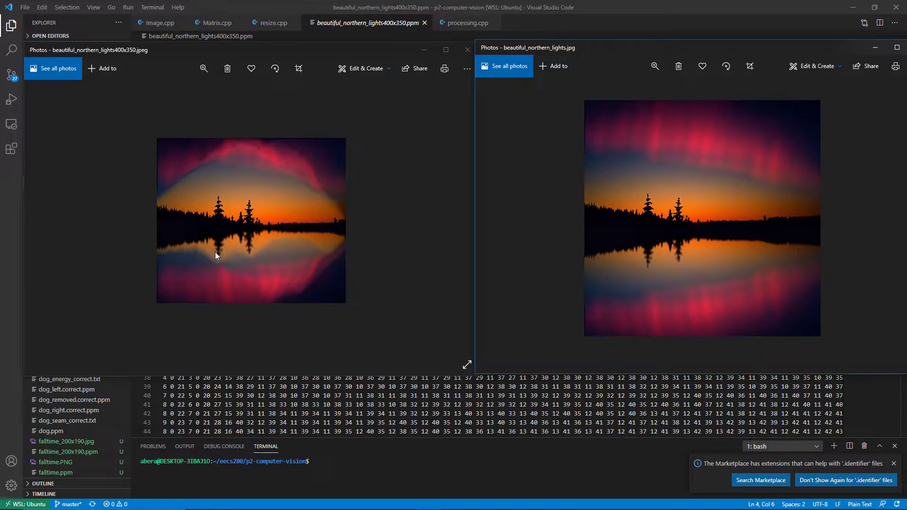
mouse_move(699, 274)
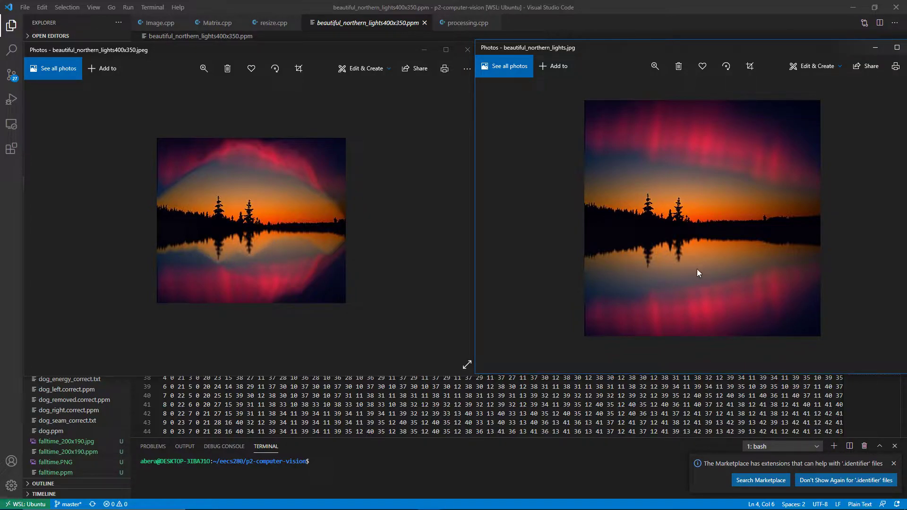
mouse_move(716, 267)
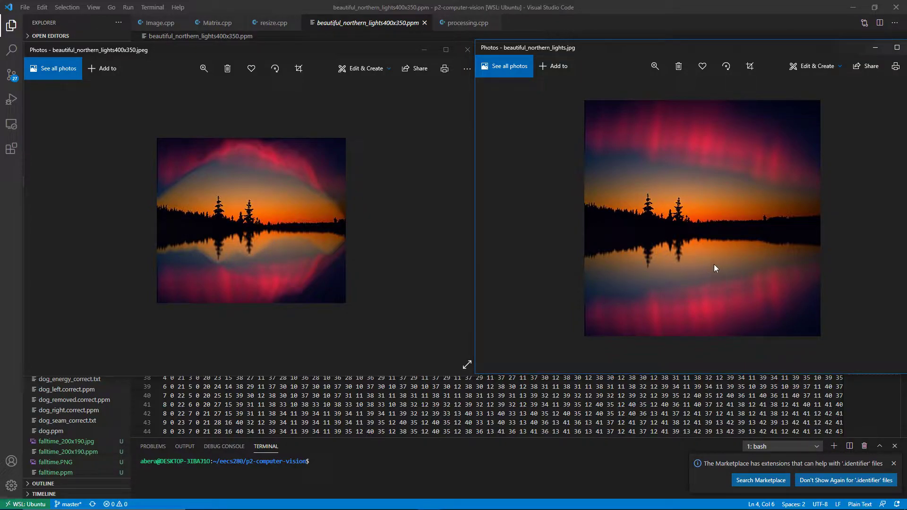
mouse_move(632, 272)
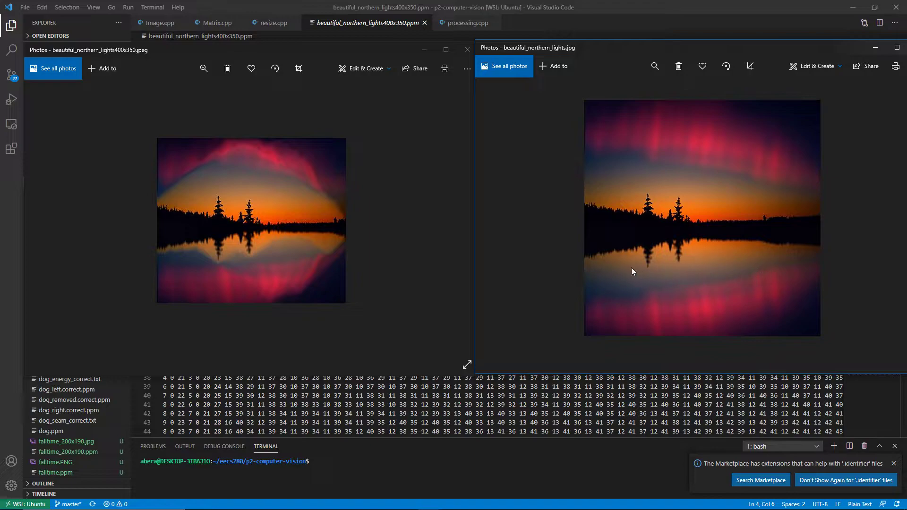
mouse_move(215, 265)
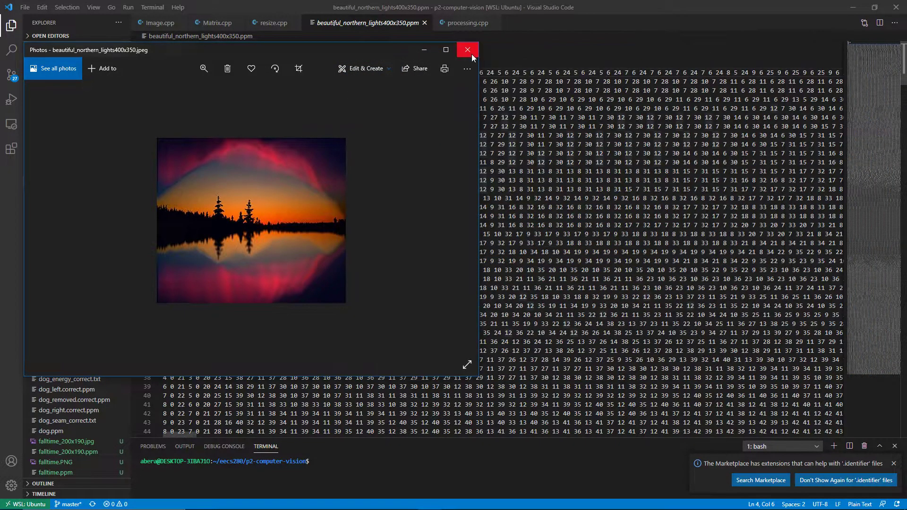
- Close the northern lights viewer and convert horses.ppm to horses.jpeg in the WSL terminal
left_click(467, 50)
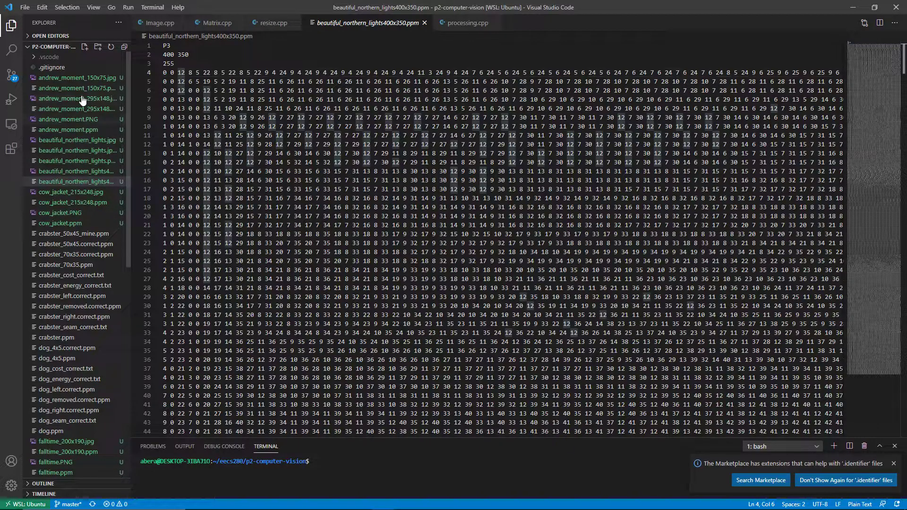
scroll("down", 3)
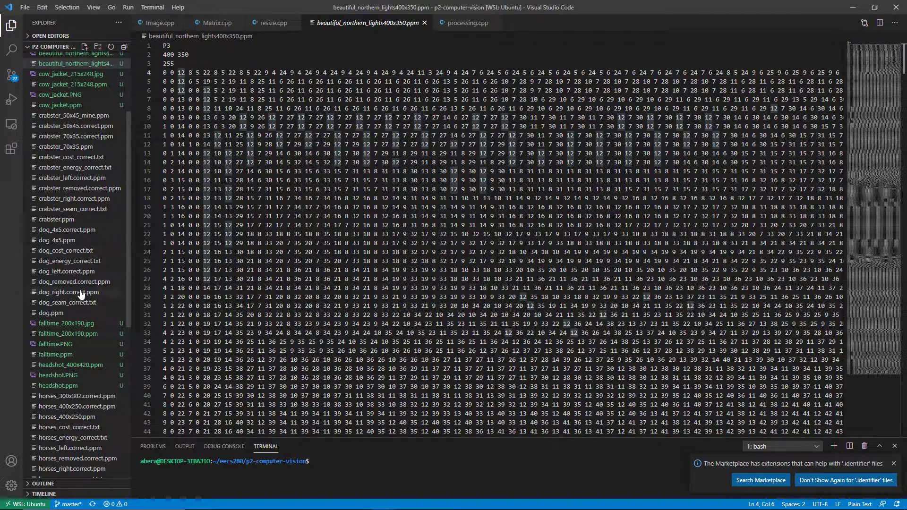
scroll("down", 3)
type("convert horses.p")
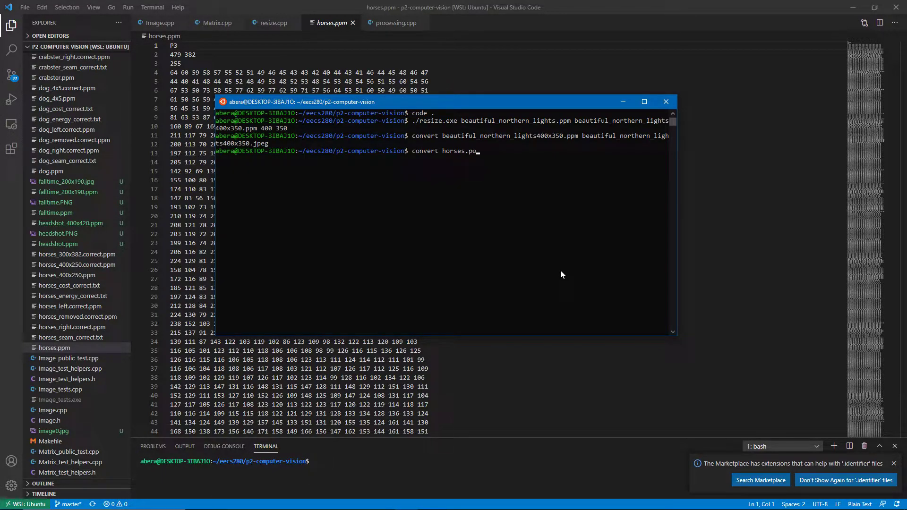
type("pm")
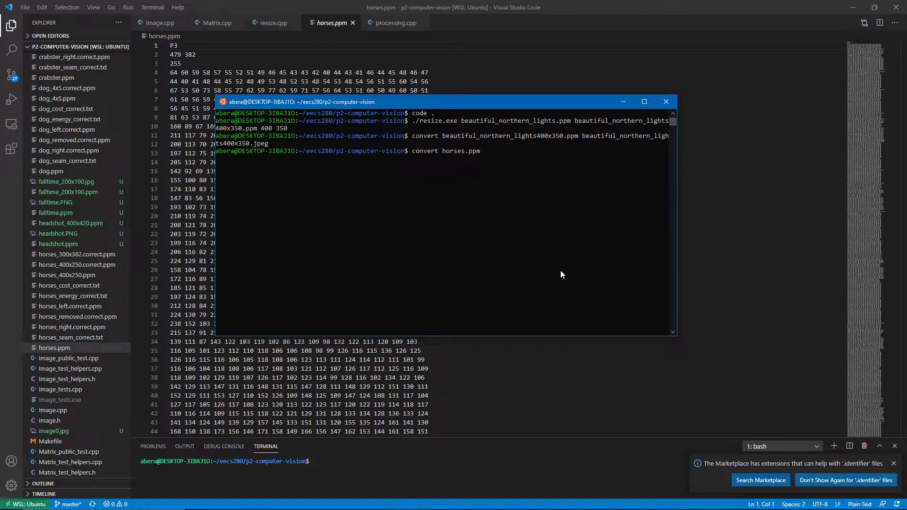
type("horses.jpeg")
type("convert hors")
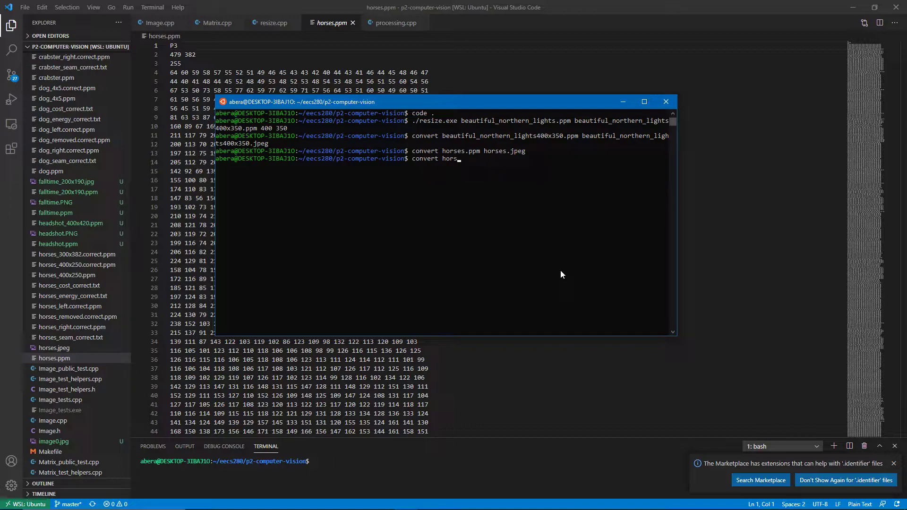
type("es.")
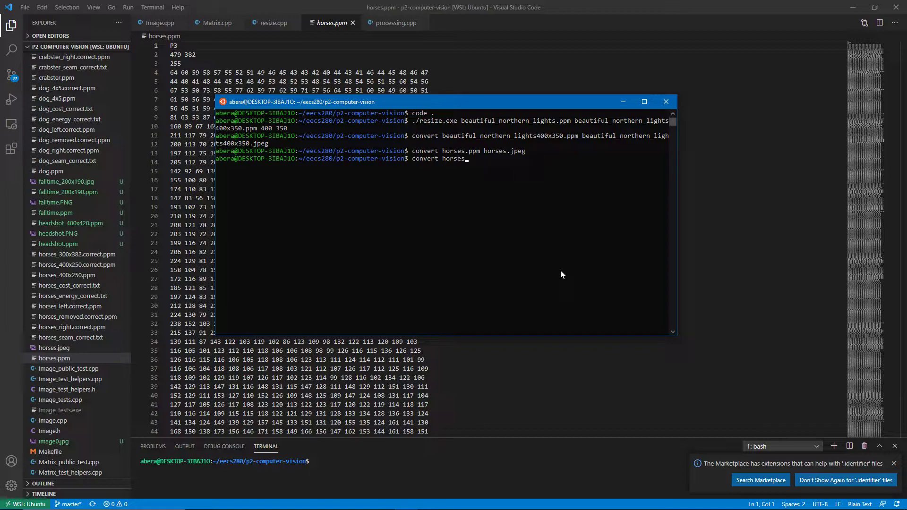
- Convert horses_300x382.correct.ppm to horses_300x382.jpeg in the terminal
type("_300x382.correct.ppm")
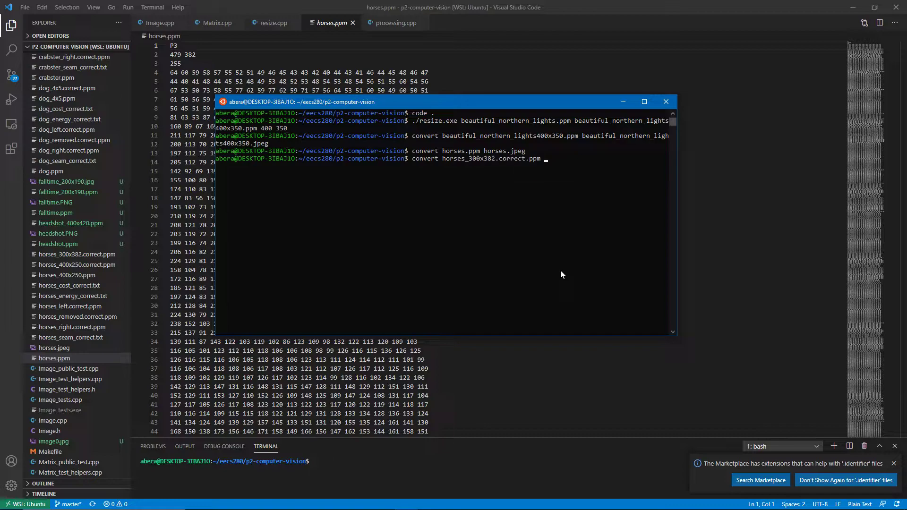
key("BackSpace")
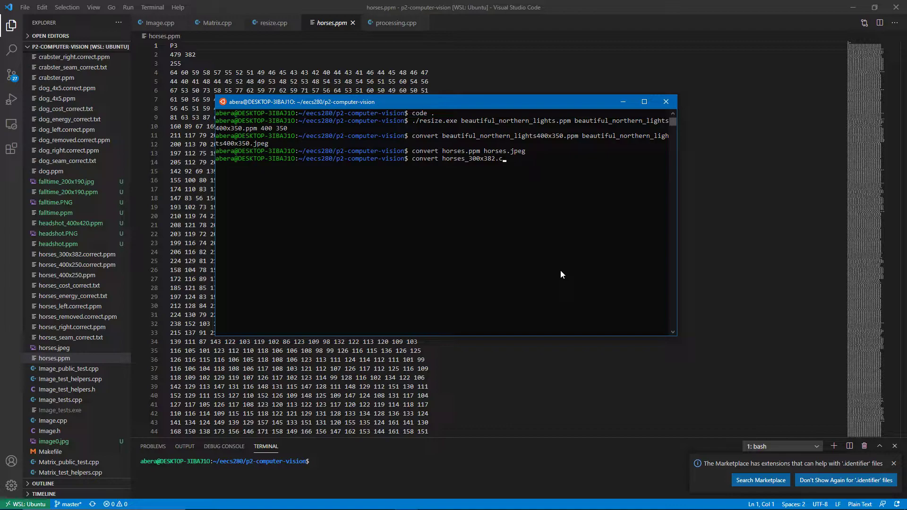
type("ppm")
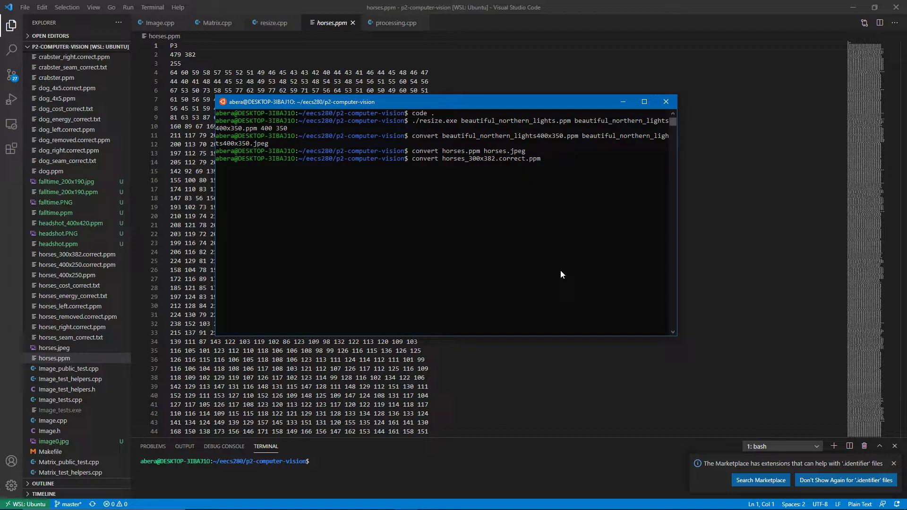
type("horses)")
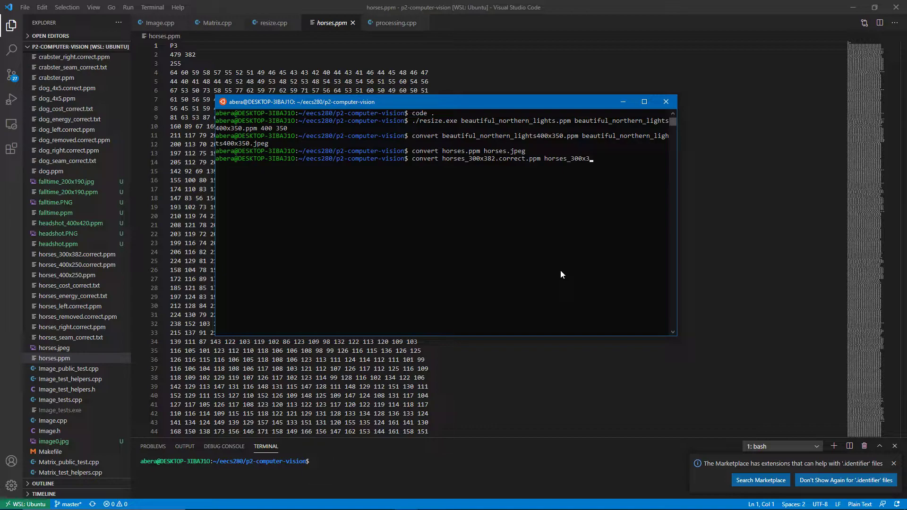
type("82.")
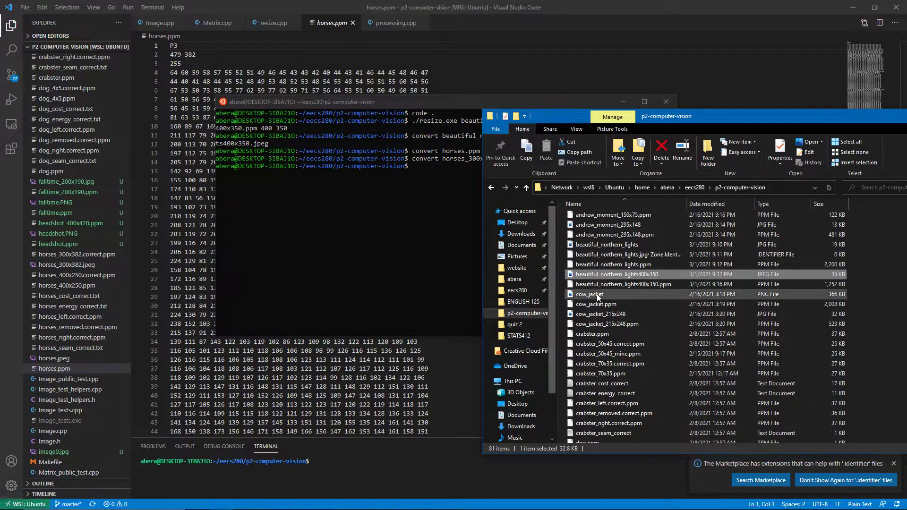
- Scroll the p2-computer-vision folder to the horses files and view horses.jpeg in Photos
scroll("down", 3)
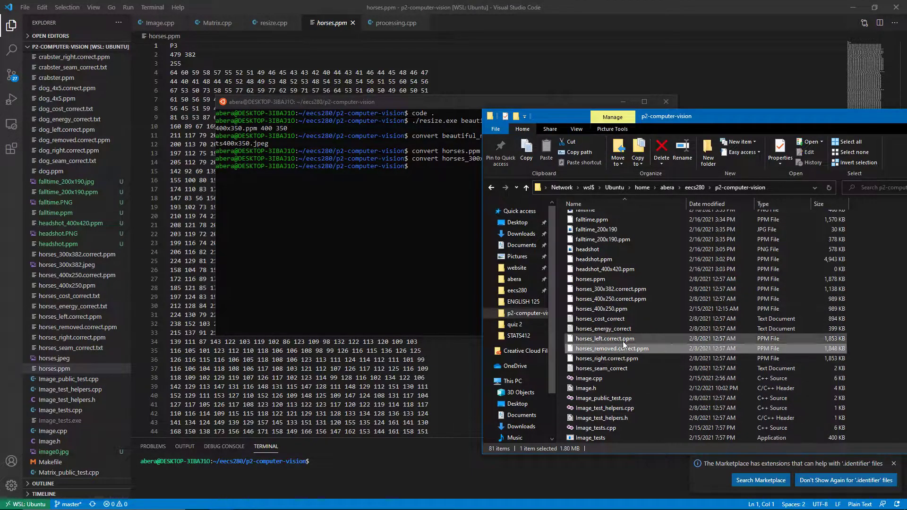
scroll("down", 3)
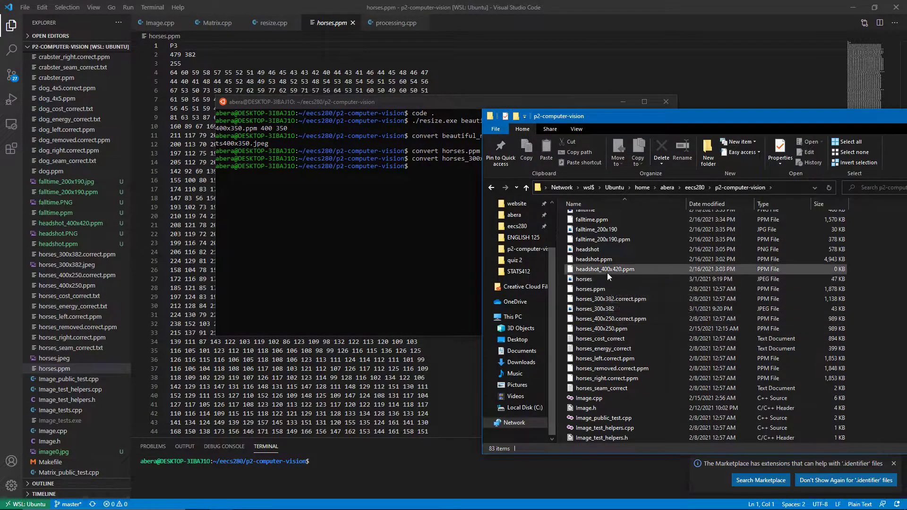
double_click(583, 279)
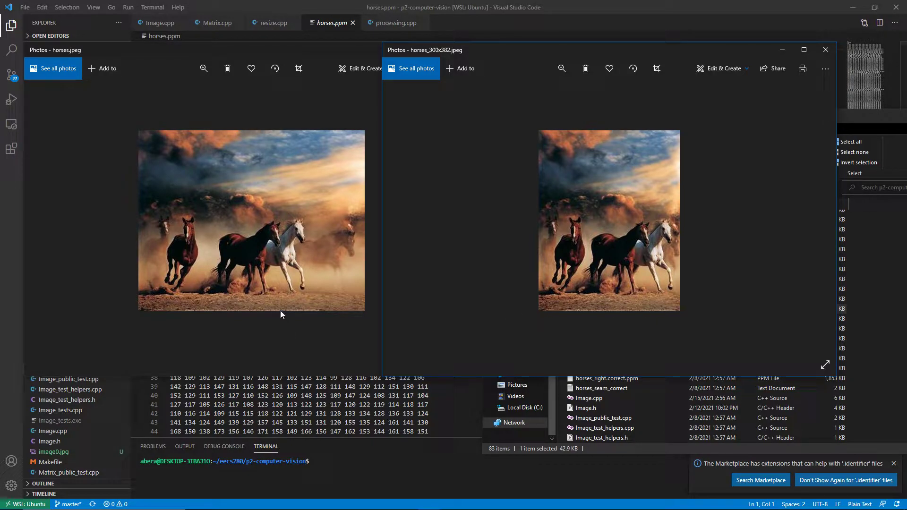
mouse_move(322, 267)
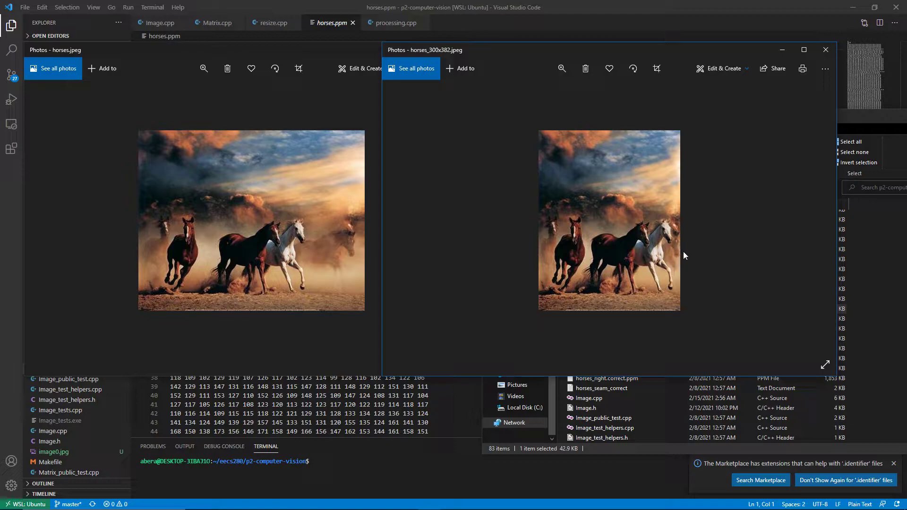
mouse_move(242, 231)
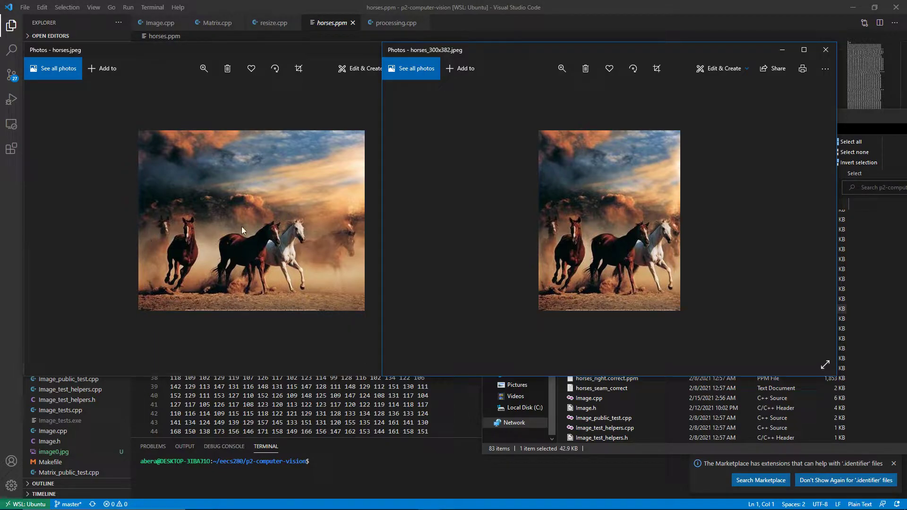
mouse_move(188, 262)
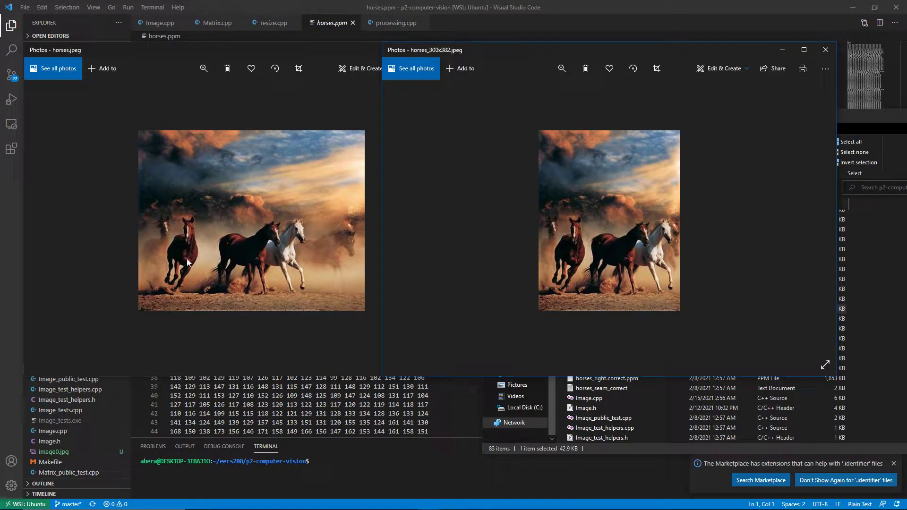
mouse_move(561, 220)
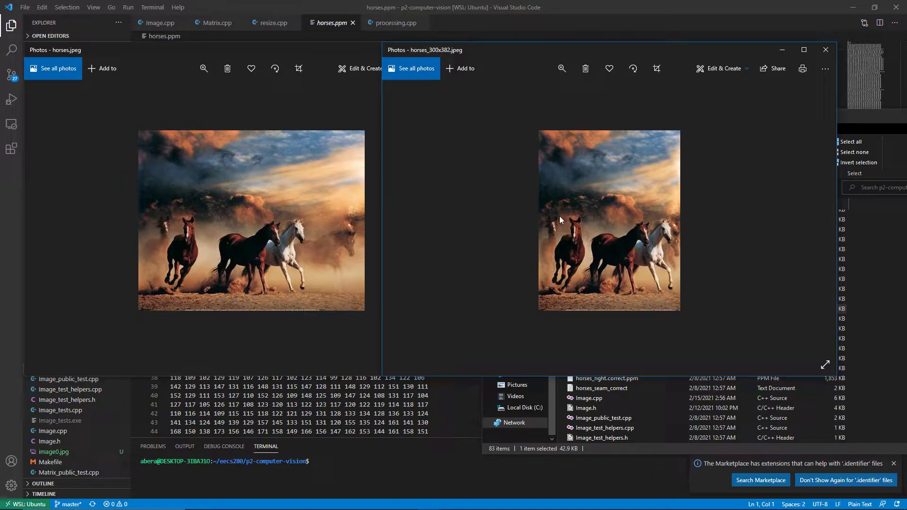
mouse_move(632, 283)
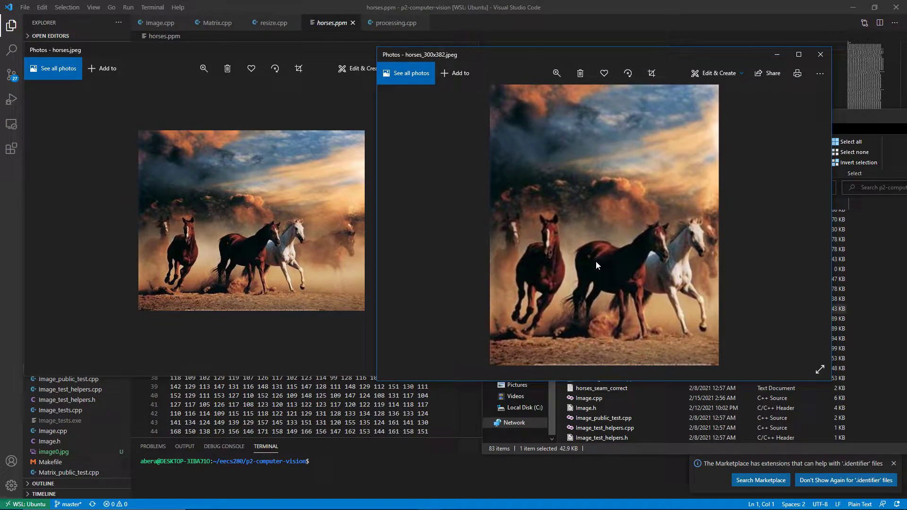
mouse_move(554, 142)
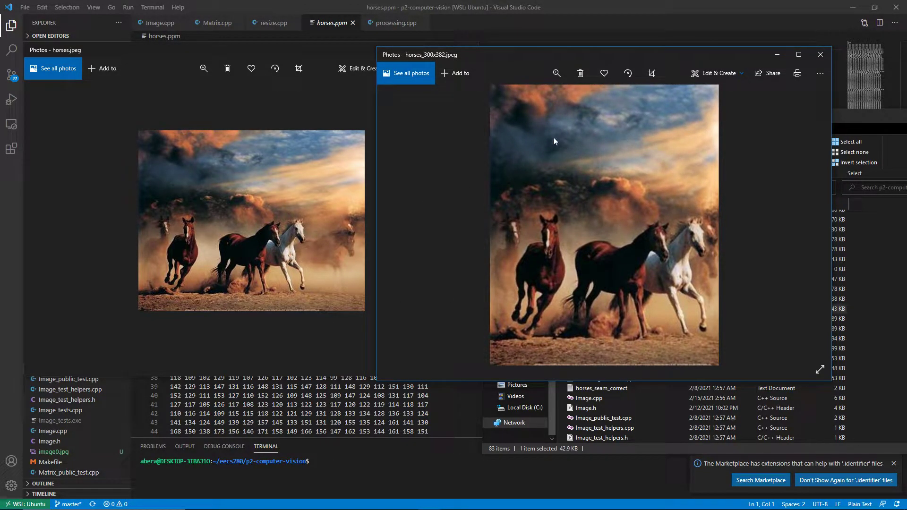
mouse_move(249, 195)
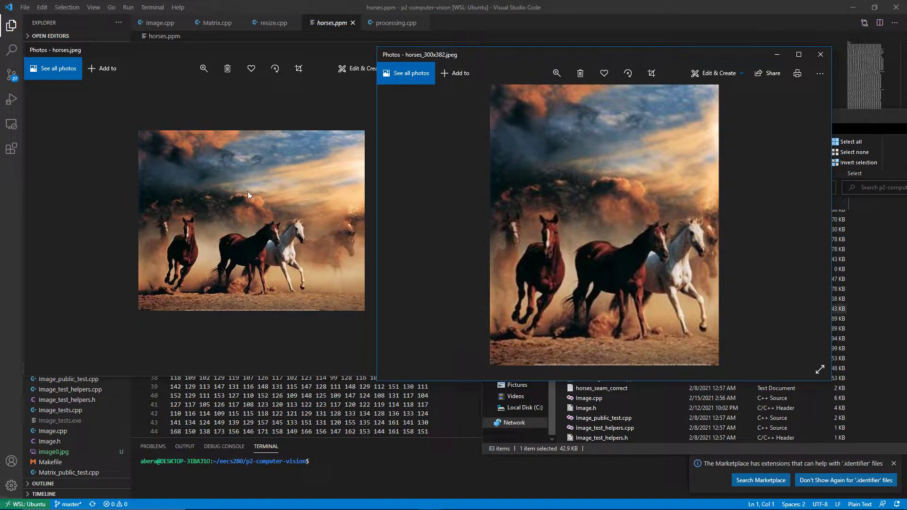
mouse_move(318, 235)
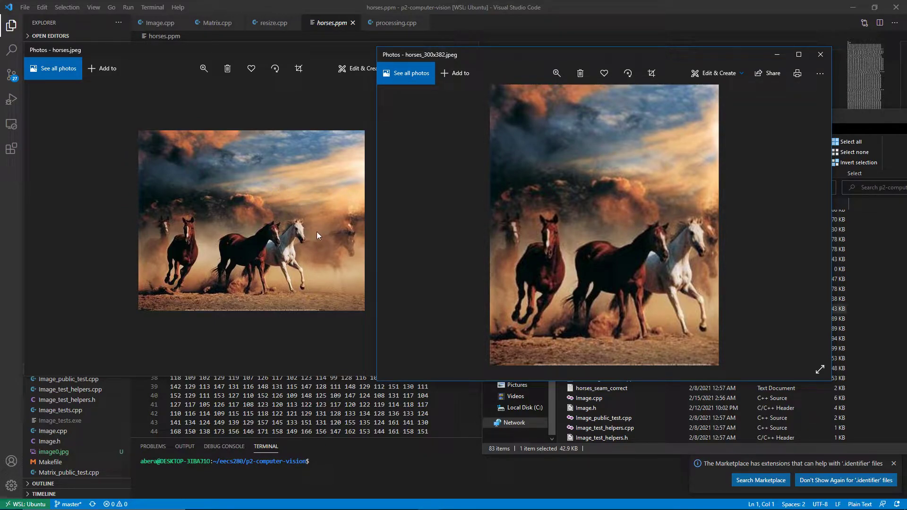
mouse_move(321, 258)
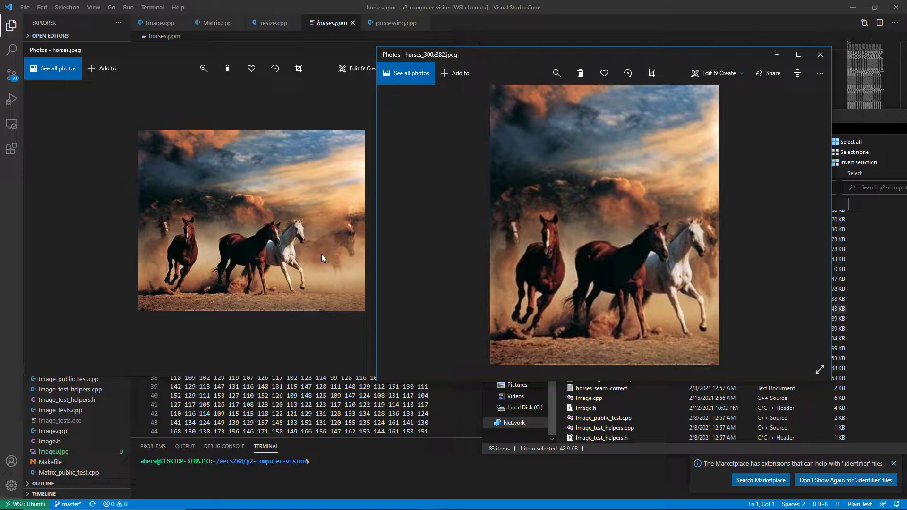
mouse_move(324, 274)
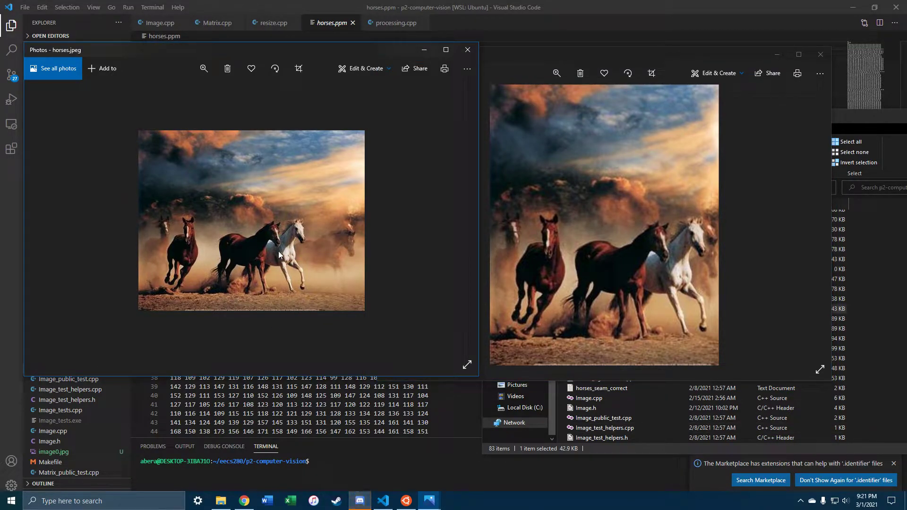
mouse_move(395, 294)
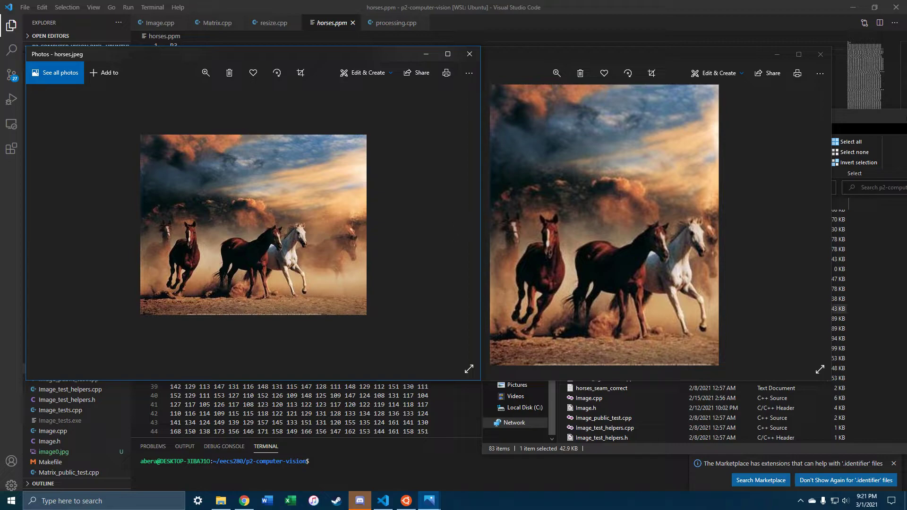
mouse_move(757, 86)
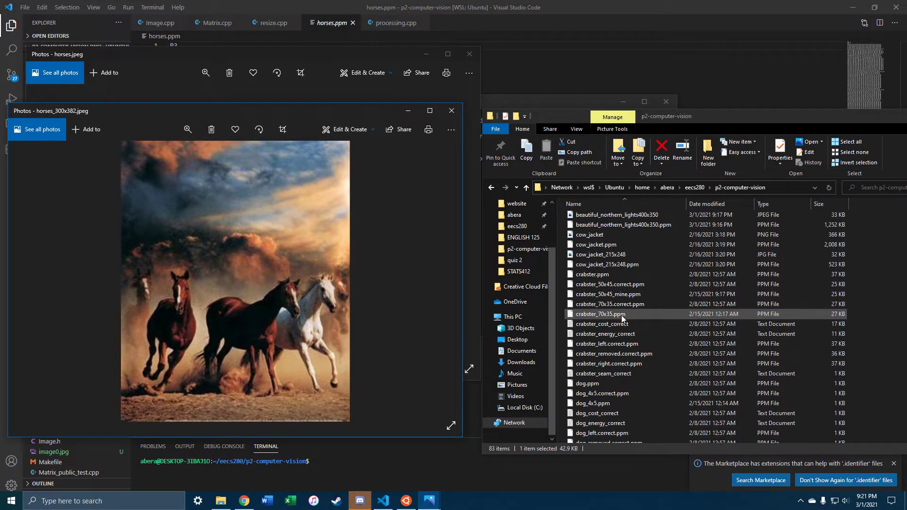
- Switch to the browser's Google Images results and preview the original northern lights picture
scroll("up", 3)
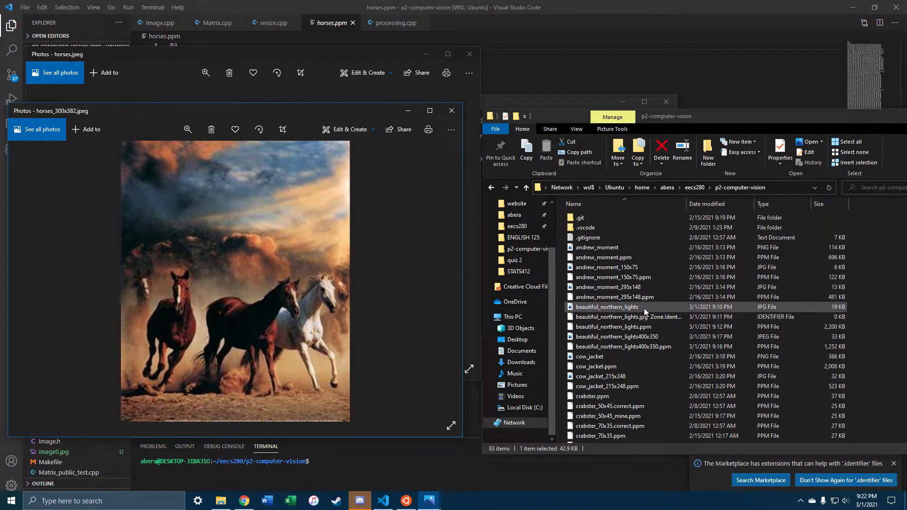
left_click(617, 337)
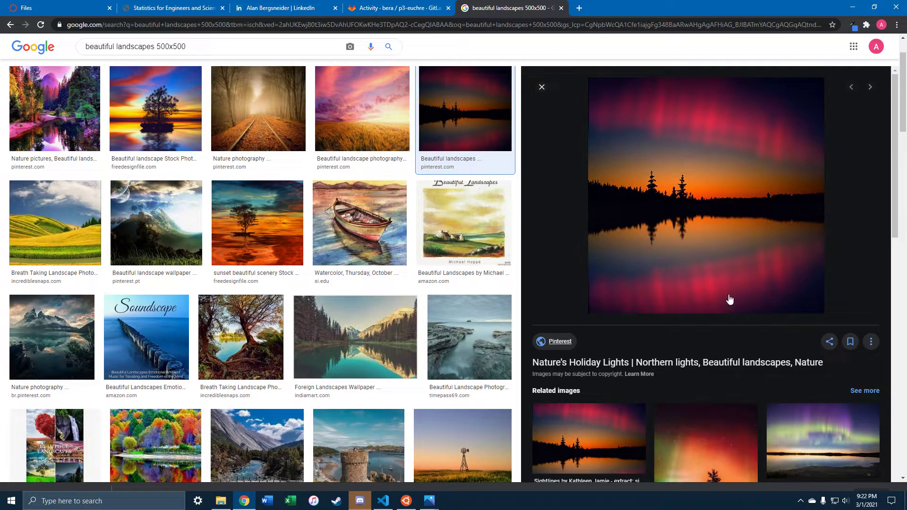
- View beautiful_northern_lights400x350.jpeg in Photos from the project folder, then close it
left_click(220, 501)
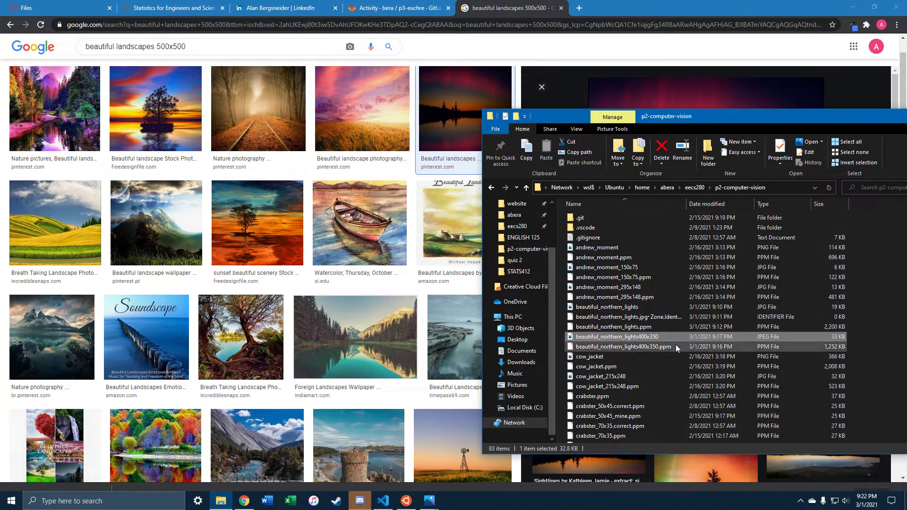
double_click(618, 336)
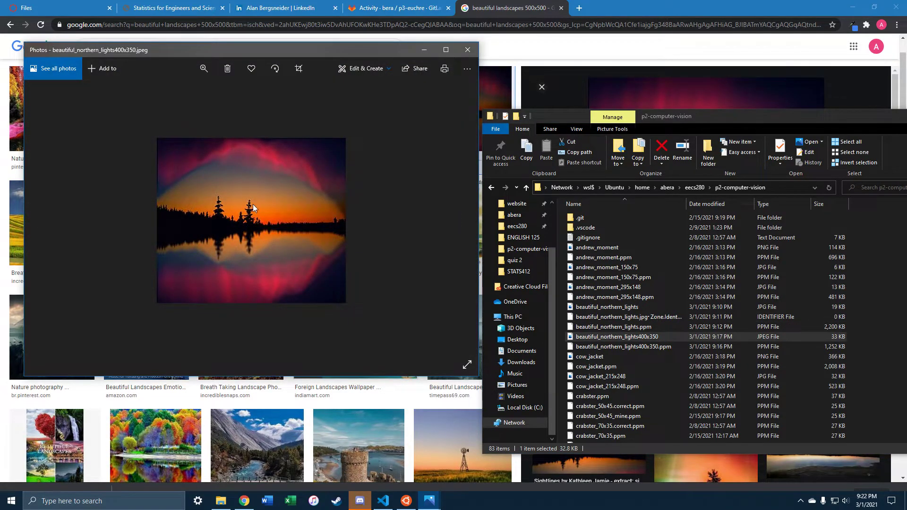
mouse_move(317, 190)
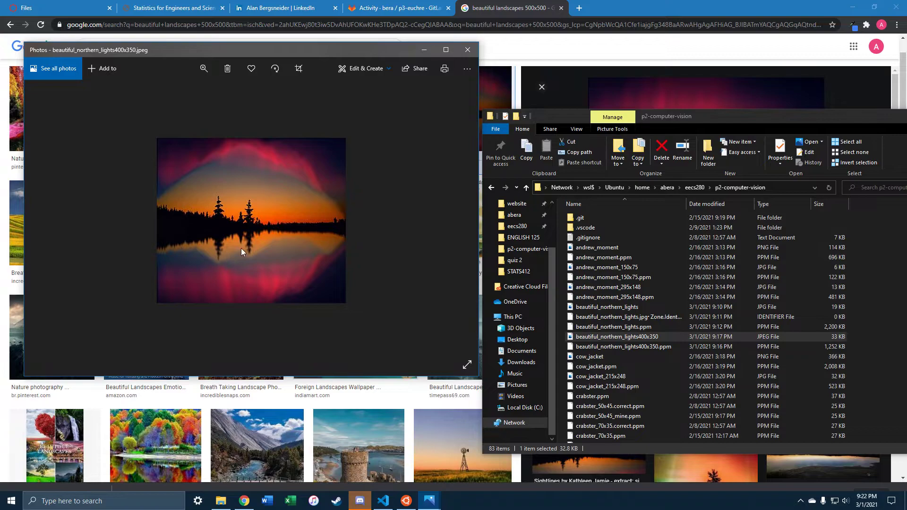
mouse_move(218, 264)
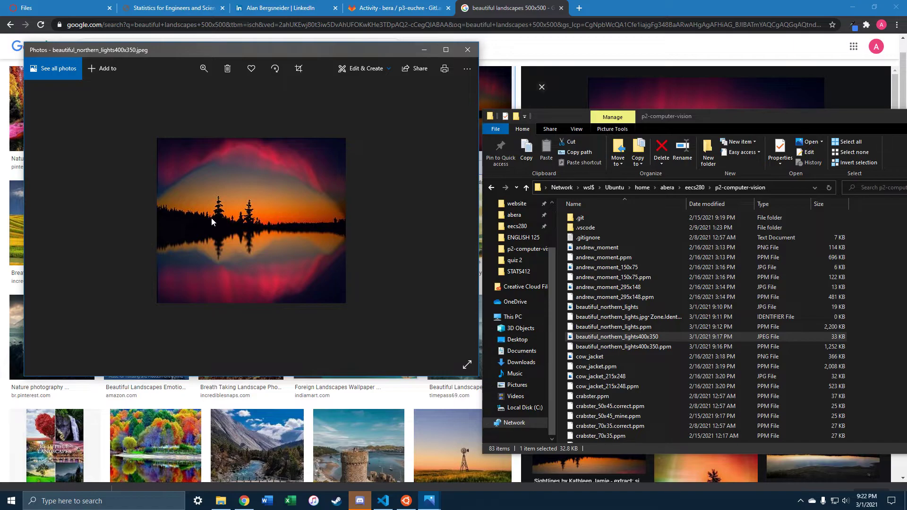
mouse_move(192, 211)
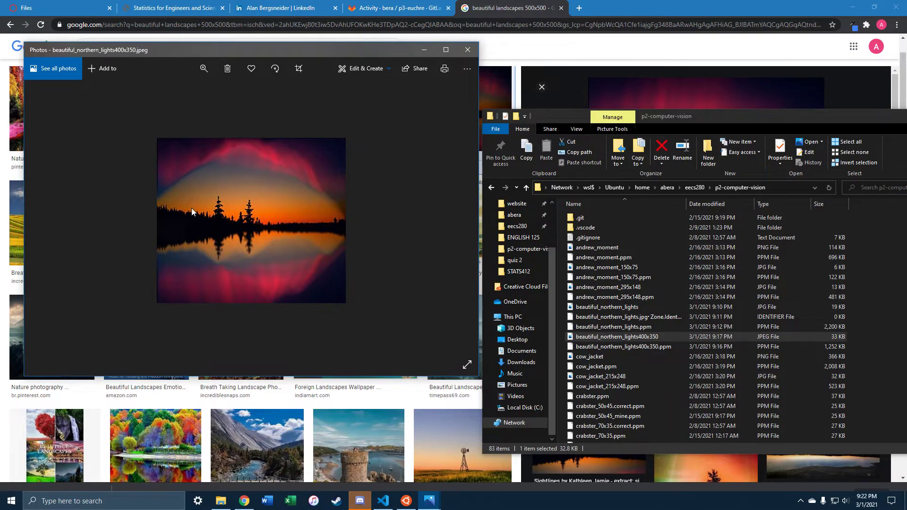
left_click(467, 49)
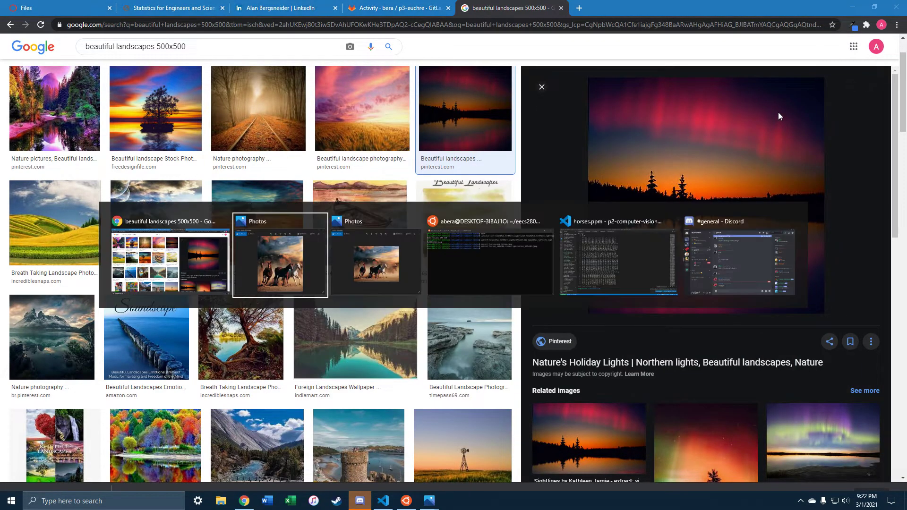
- Bring back the seam-carved horses image, then switch the browser to the LinkedIn profile page
left_click(280, 254)
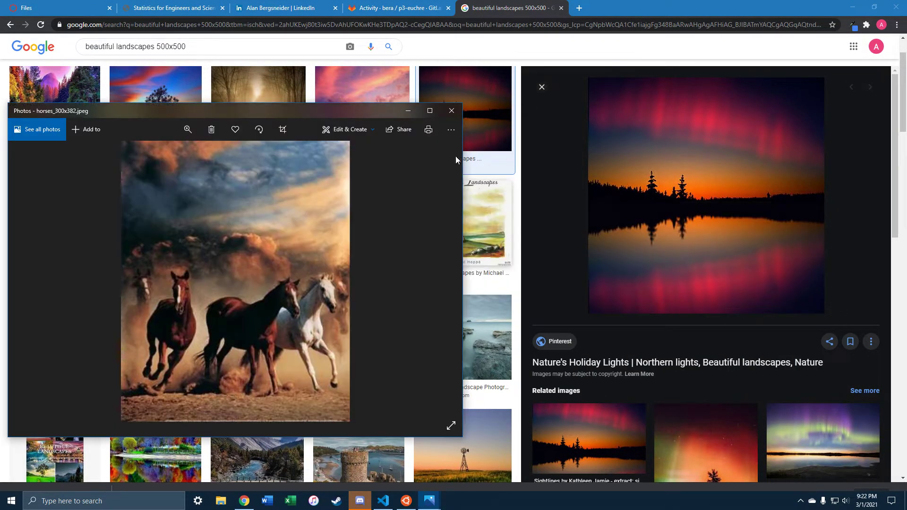
left_click(452, 110)
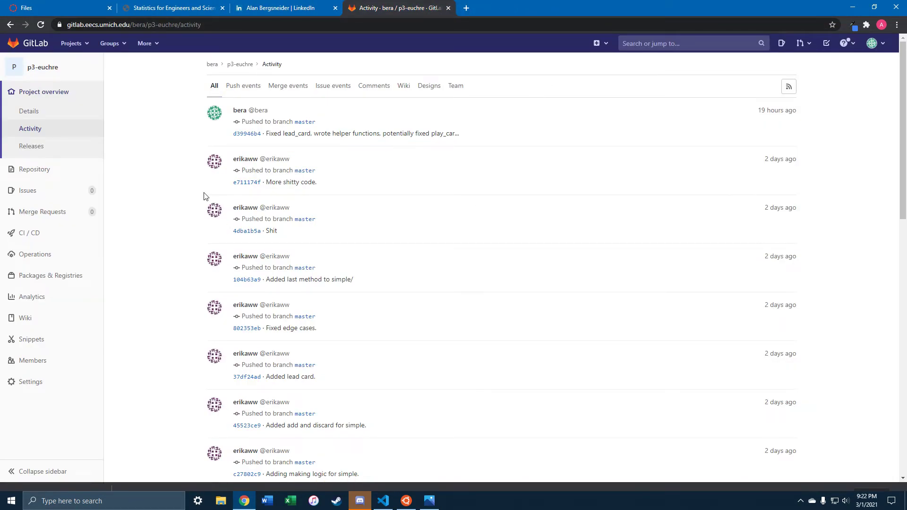
left_click(284, 8)
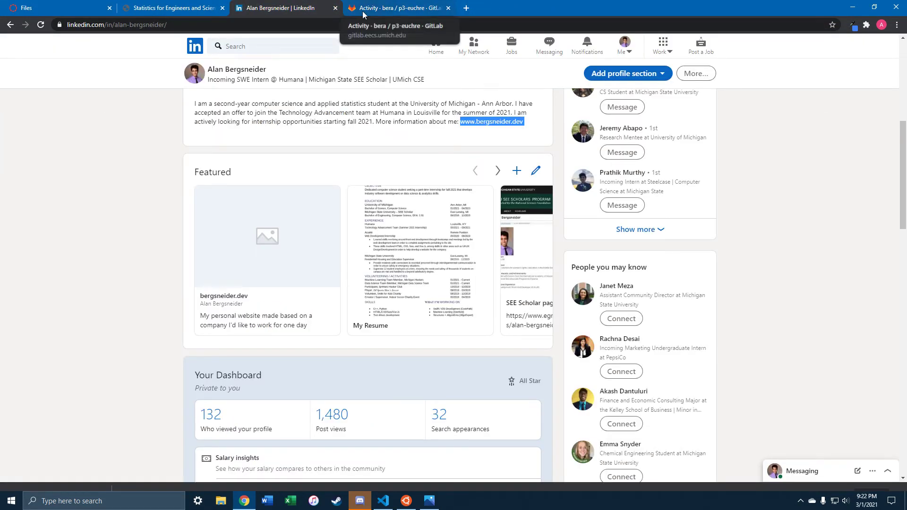